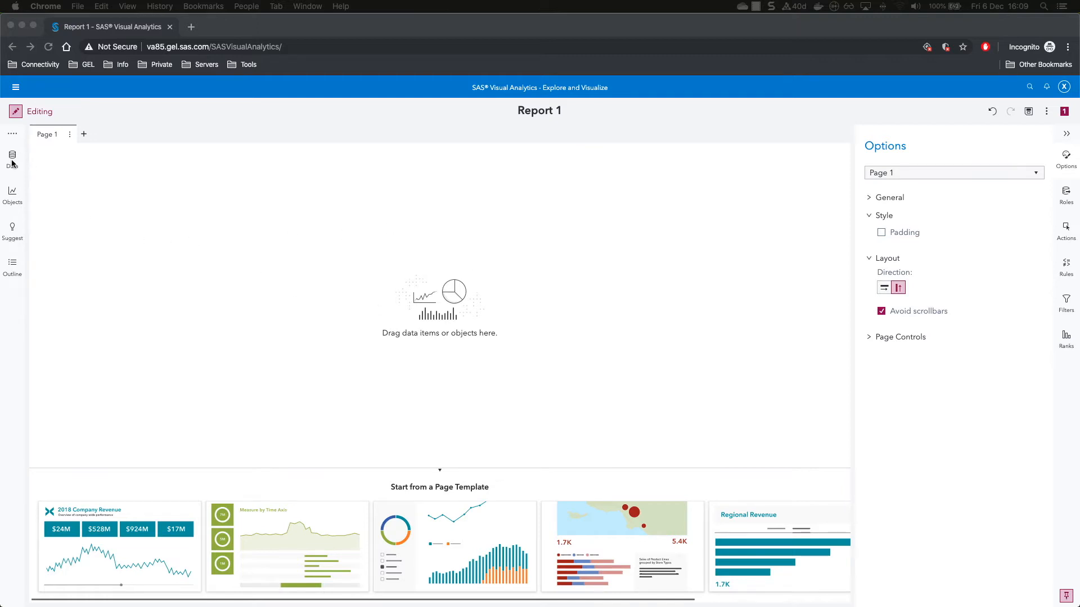
# - Search 'gel' in Choose Data and load the GEOLOCATIONDATA table into Report 1
pyautogui.click(12, 158)
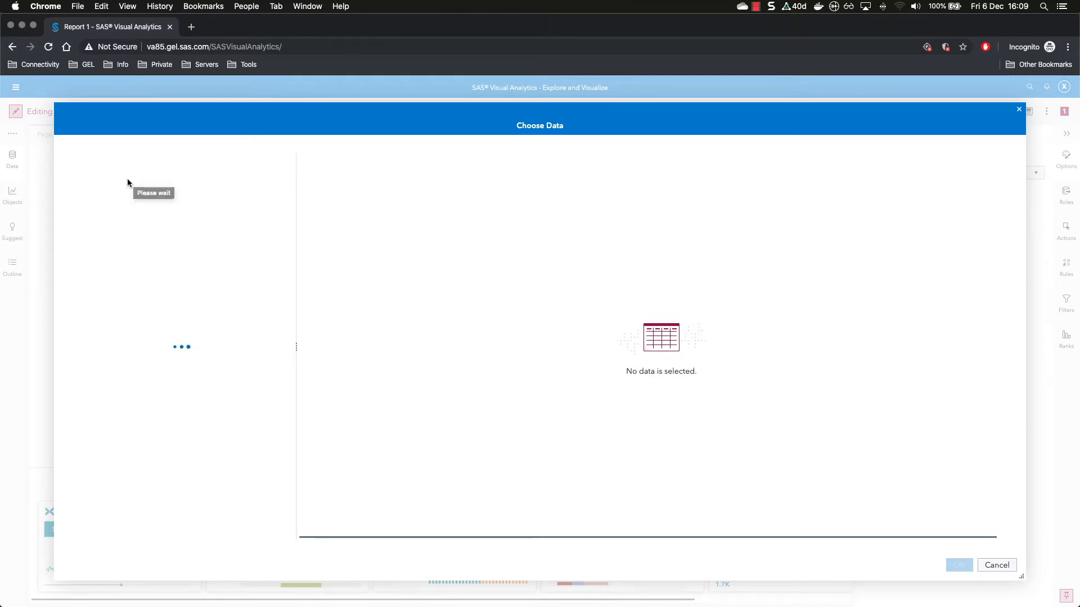
pyautogui.write('gel')
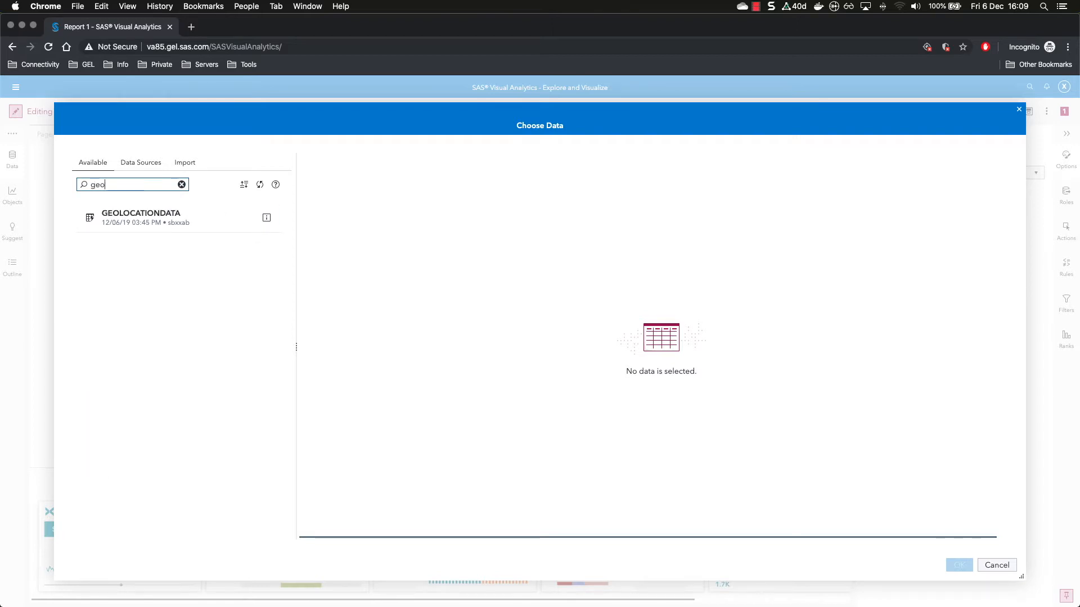
pyautogui.click(142, 217)
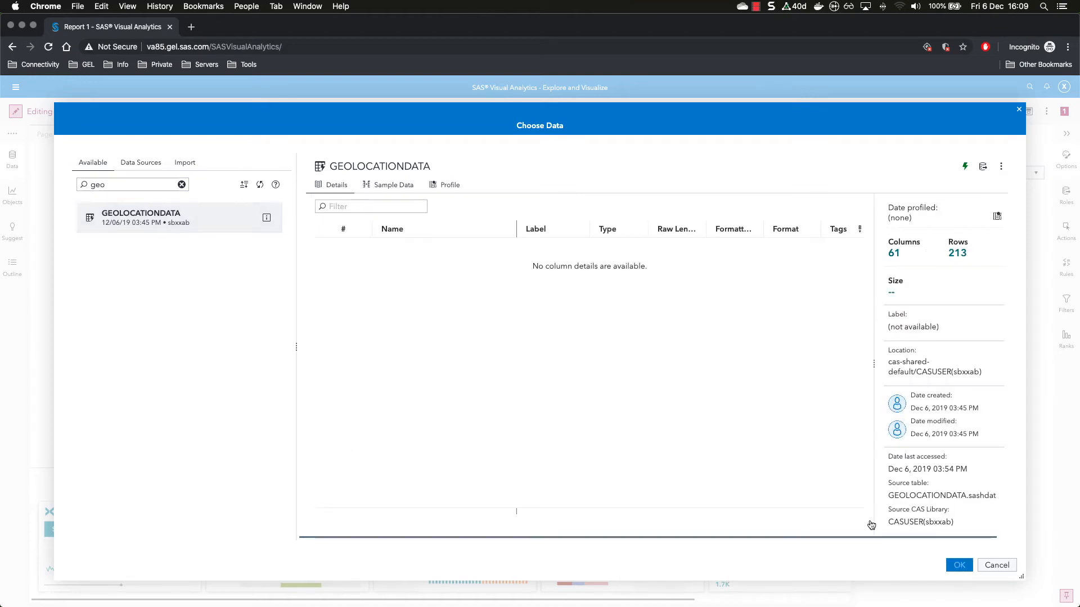
pyautogui.click(959, 565)
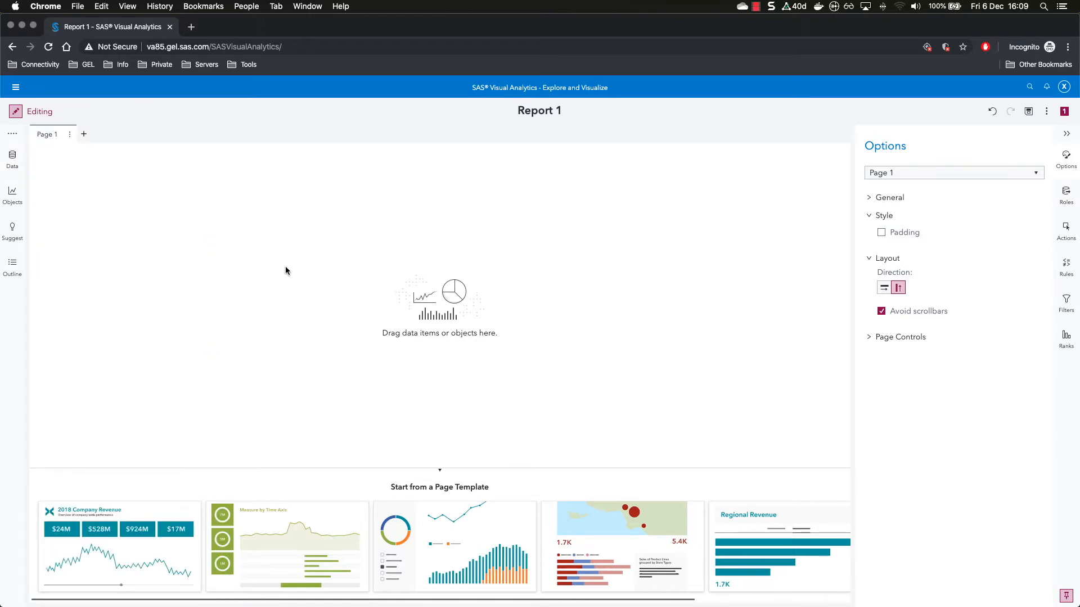
pyautogui.moveTo(13, 191)
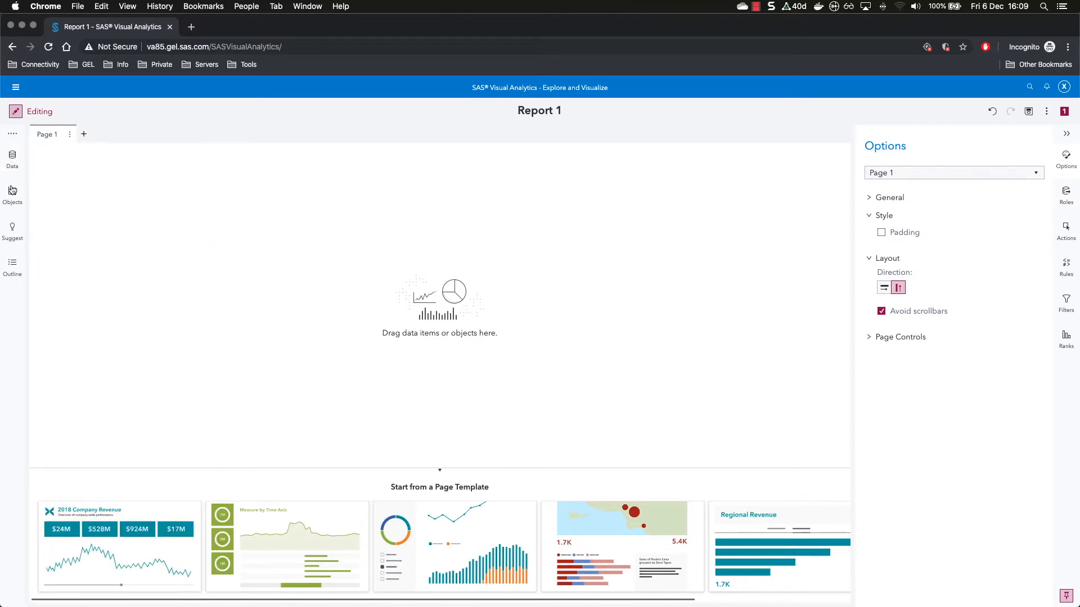
# - Add a List table object from Objects to the report page
pyautogui.click(13, 195)
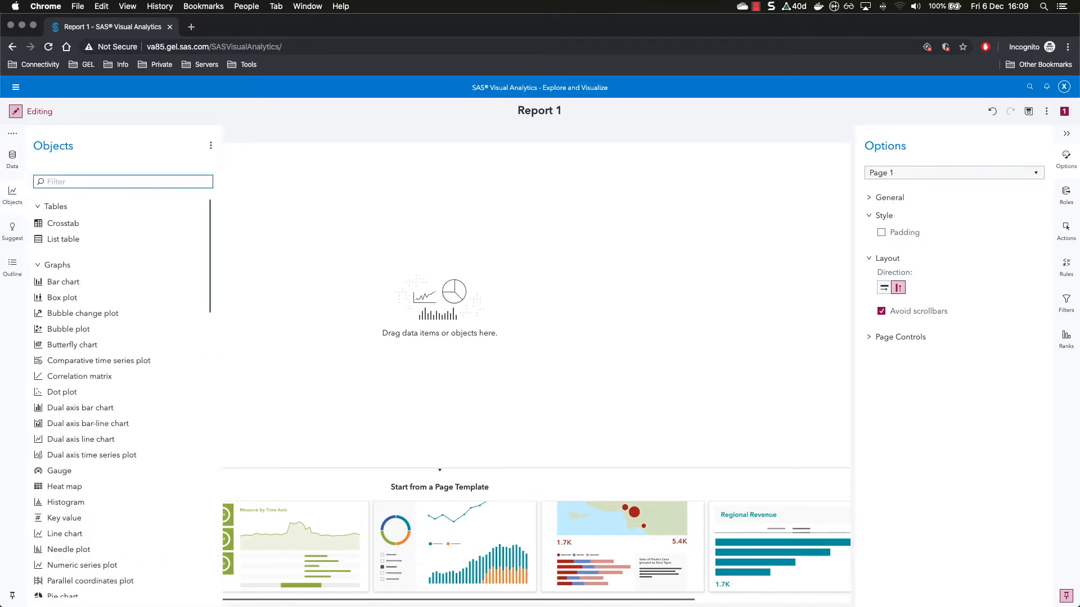
pyautogui.write('list')
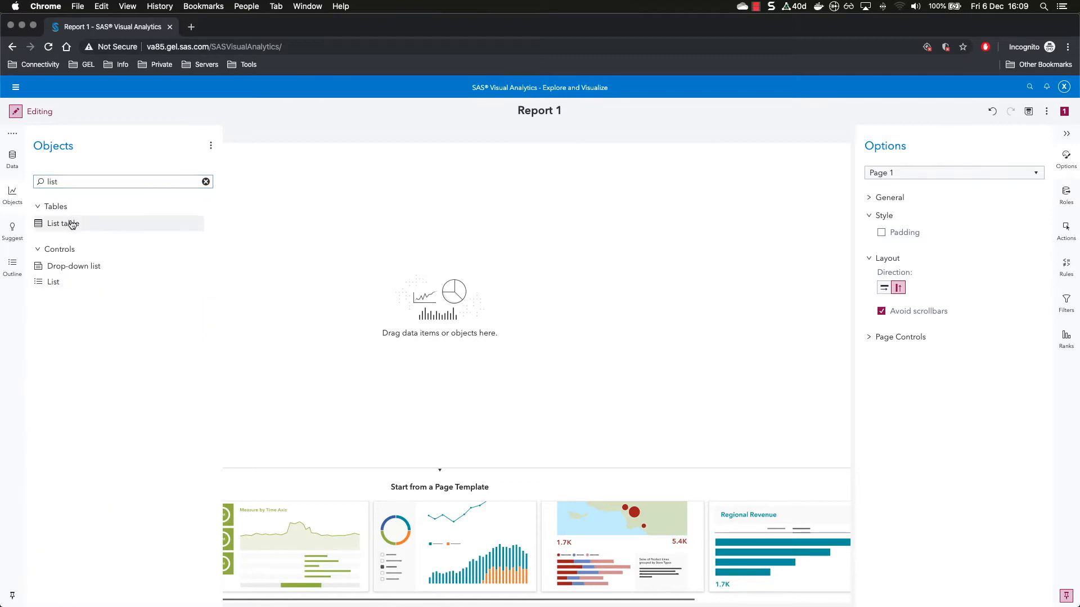
pyautogui.doubleClick(62, 223)
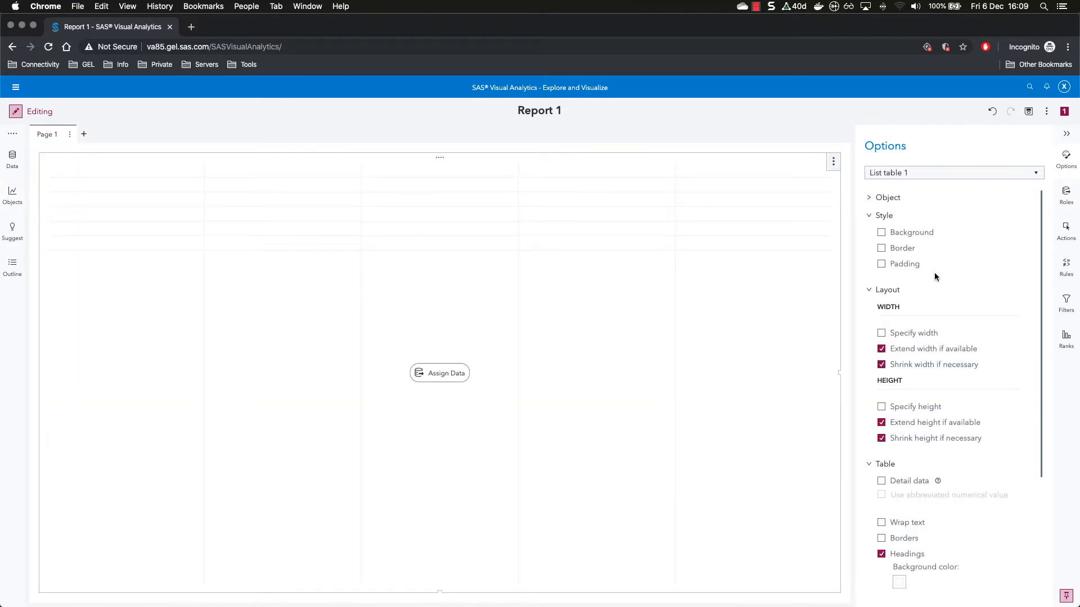
# - Assign Country_Name and the 1960–2010 decade columns as the list table's Columns role
pyautogui.click(1065, 194)
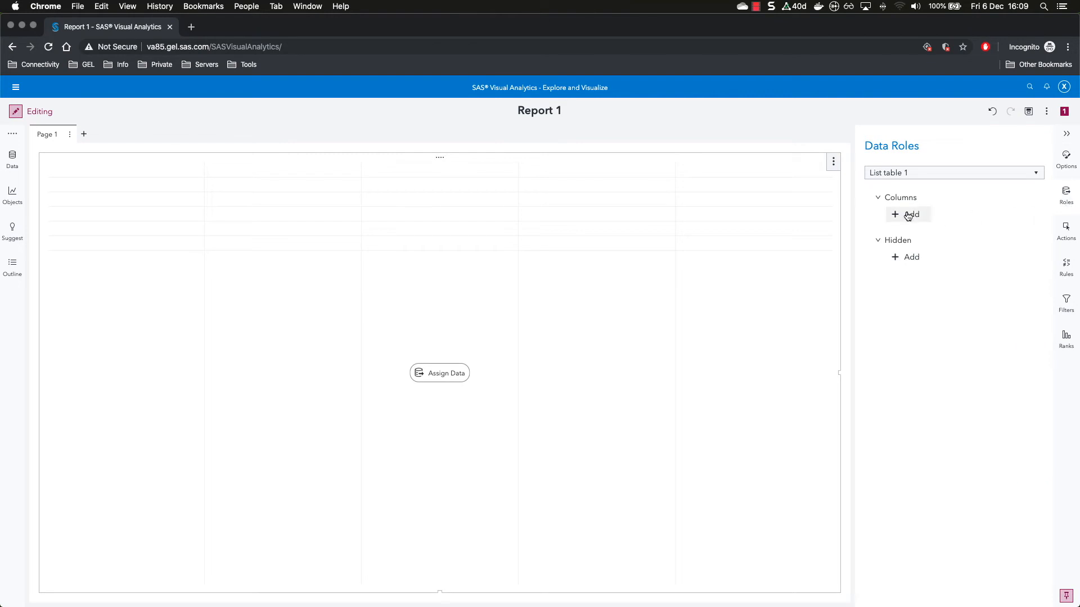
pyautogui.click(910, 214)
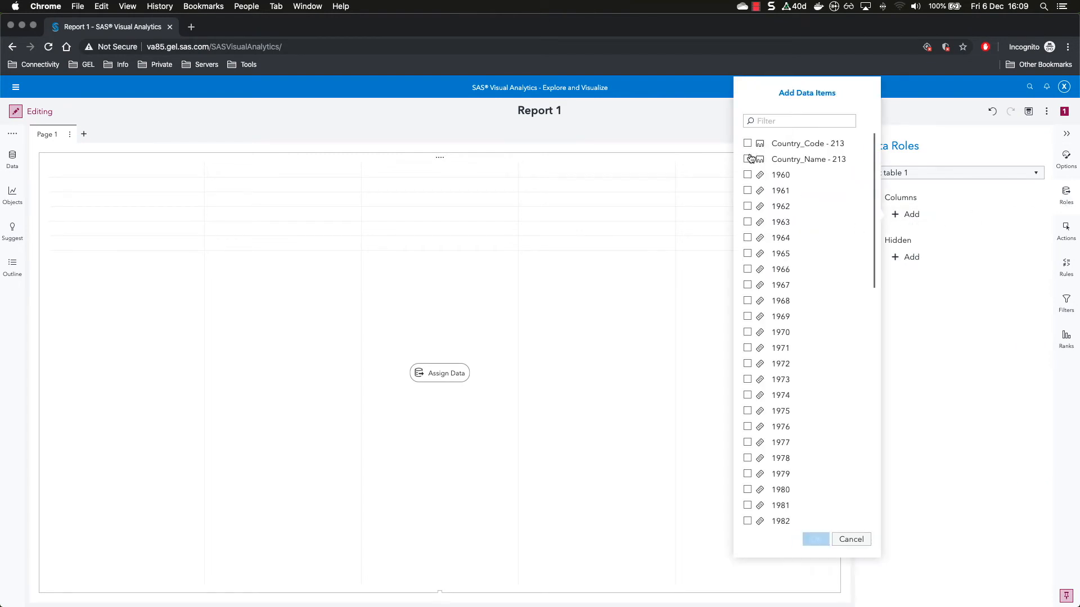
pyautogui.click(747, 174)
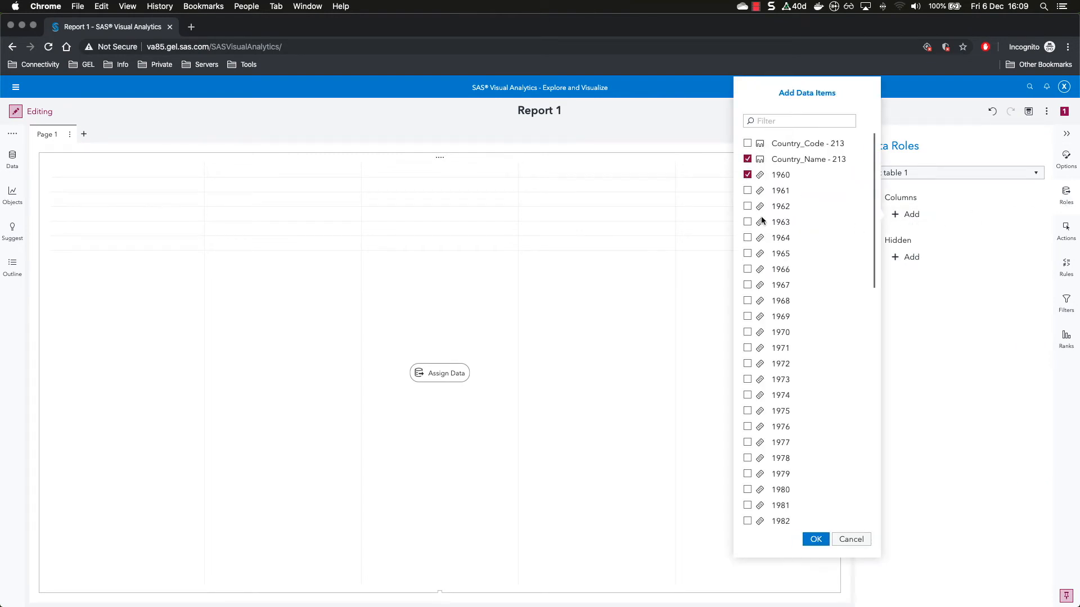
pyautogui.click(746, 332)
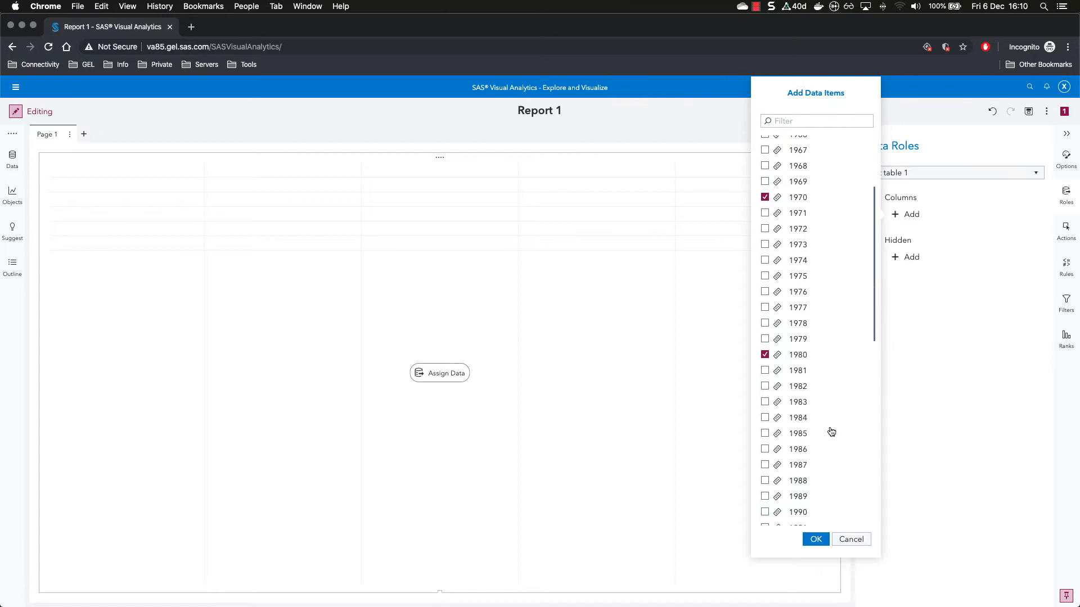
pyautogui.scroll(-3)
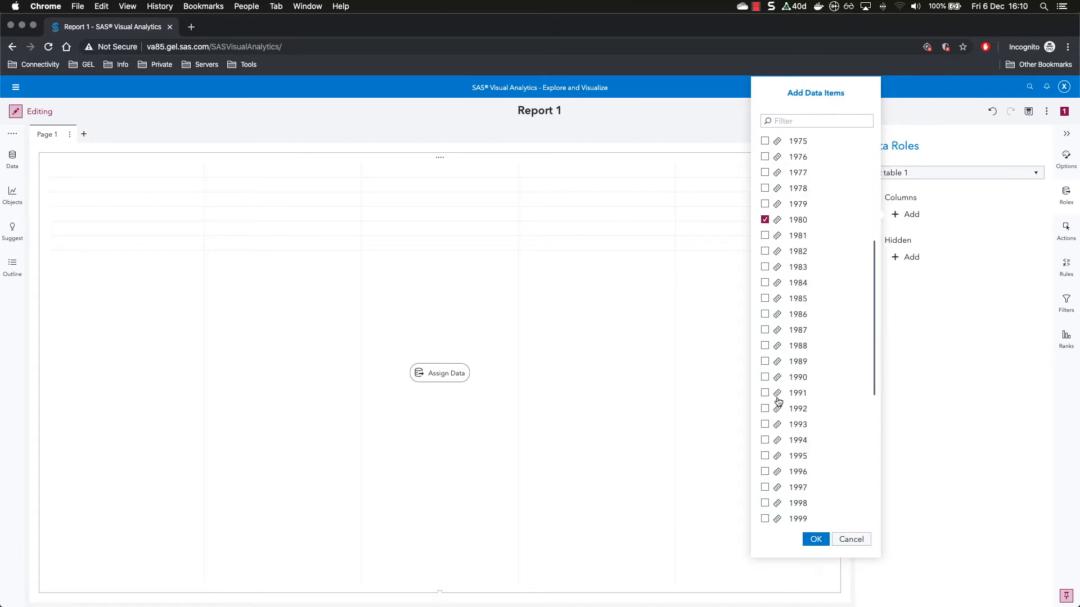
pyautogui.click(765, 377)
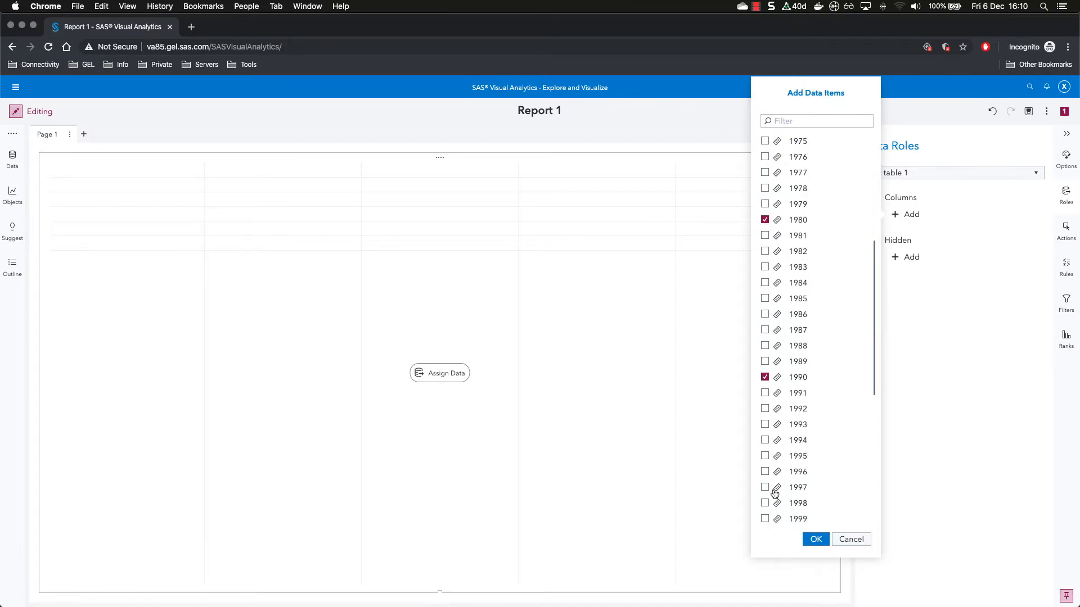
pyautogui.scroll(-3)
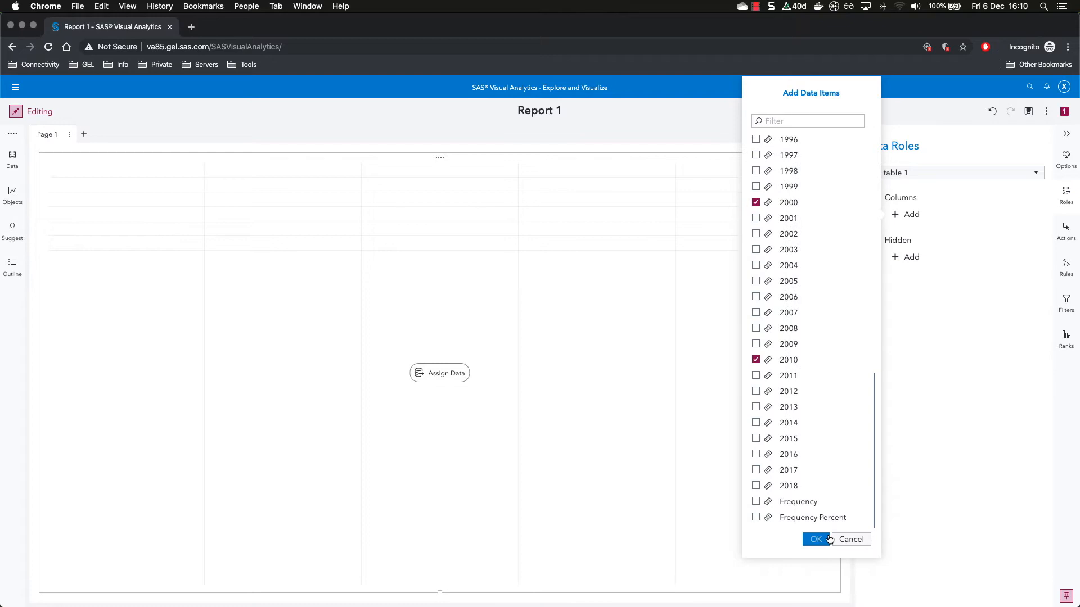
pyautogui.click(815, 538)
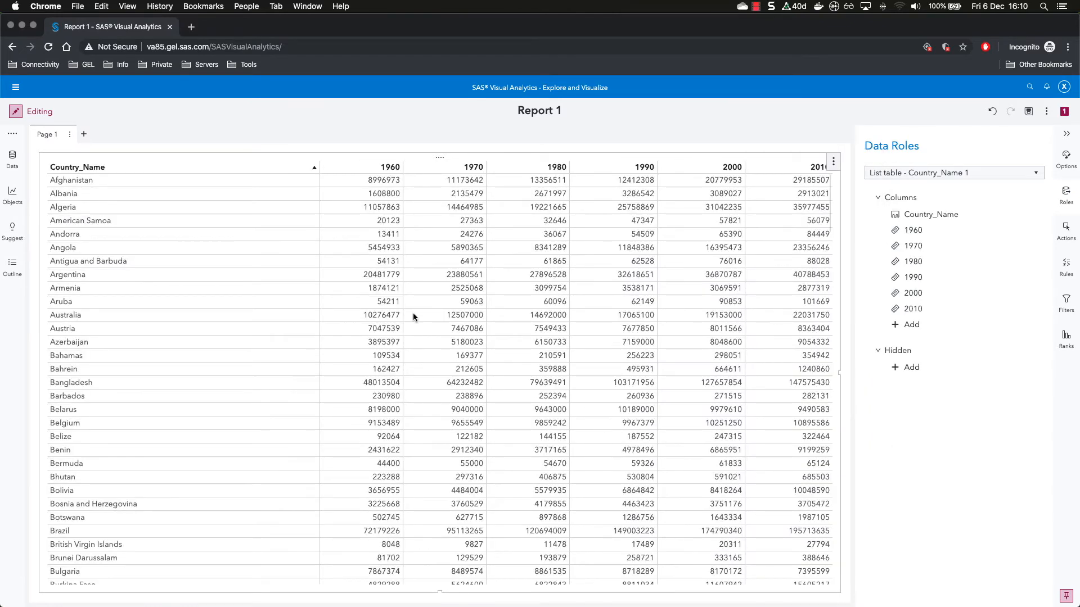
pyautogui.moveTo(217, 248)
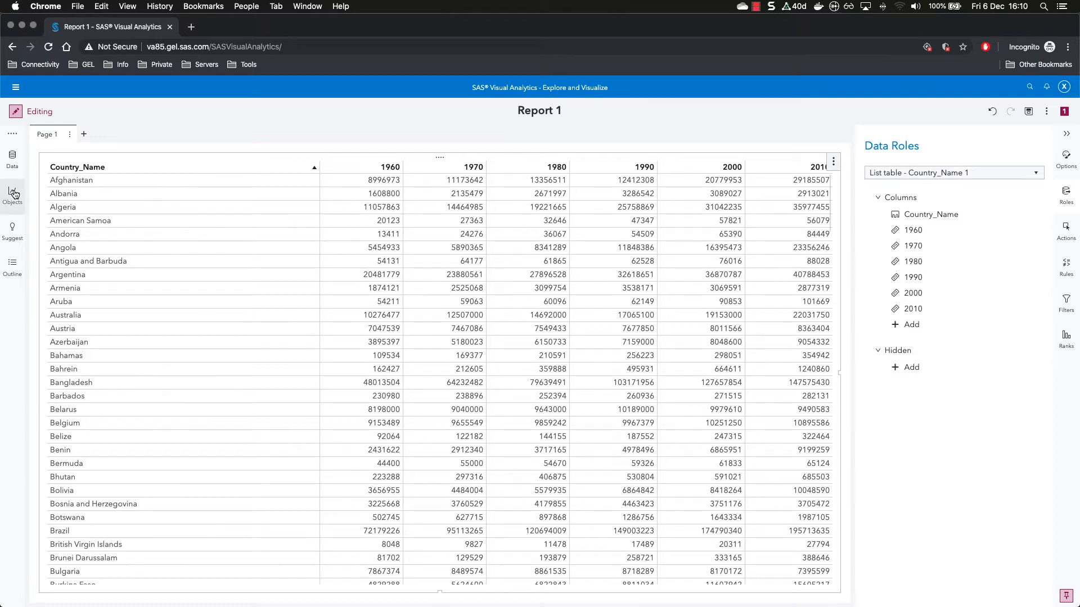
# - Add a Data-driven content object above the table with Country_Code as its variable
pyautogui.click(12, 191)
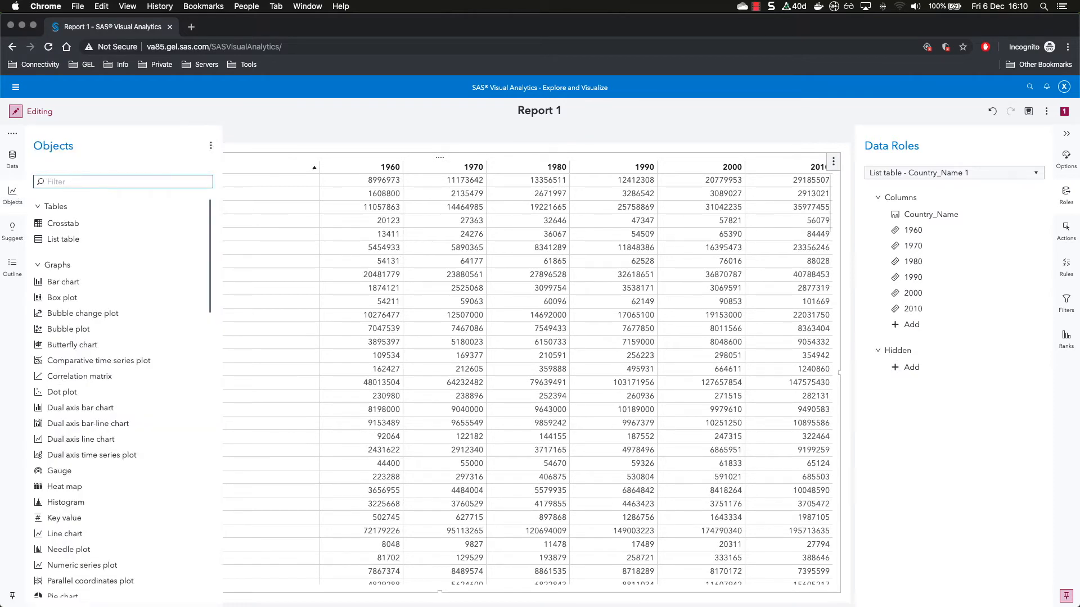
pyautogui.write('dat')
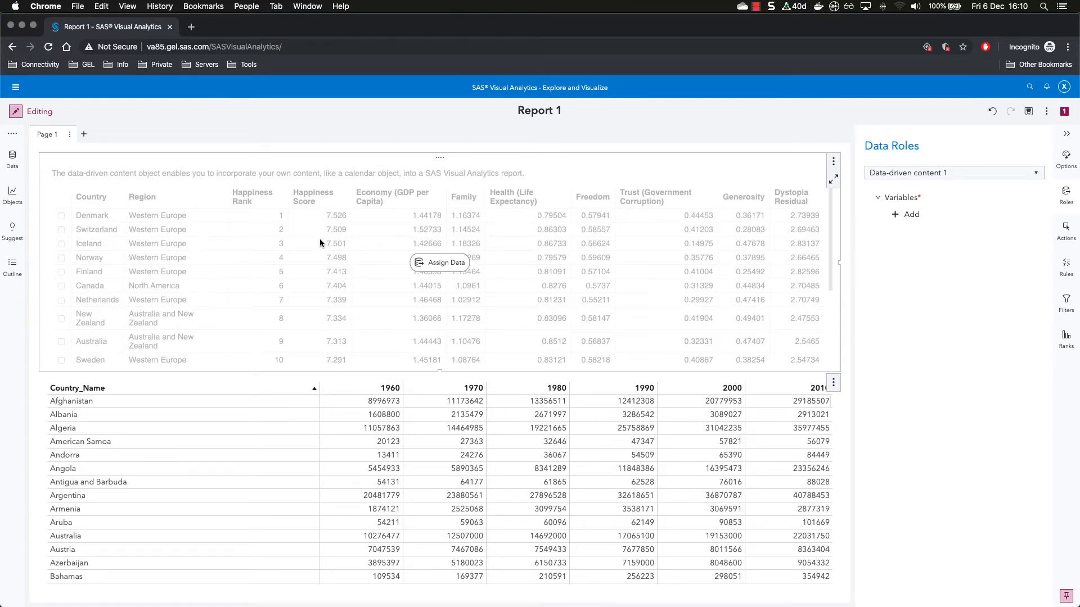
pyautogui.moveTo(495, 247)
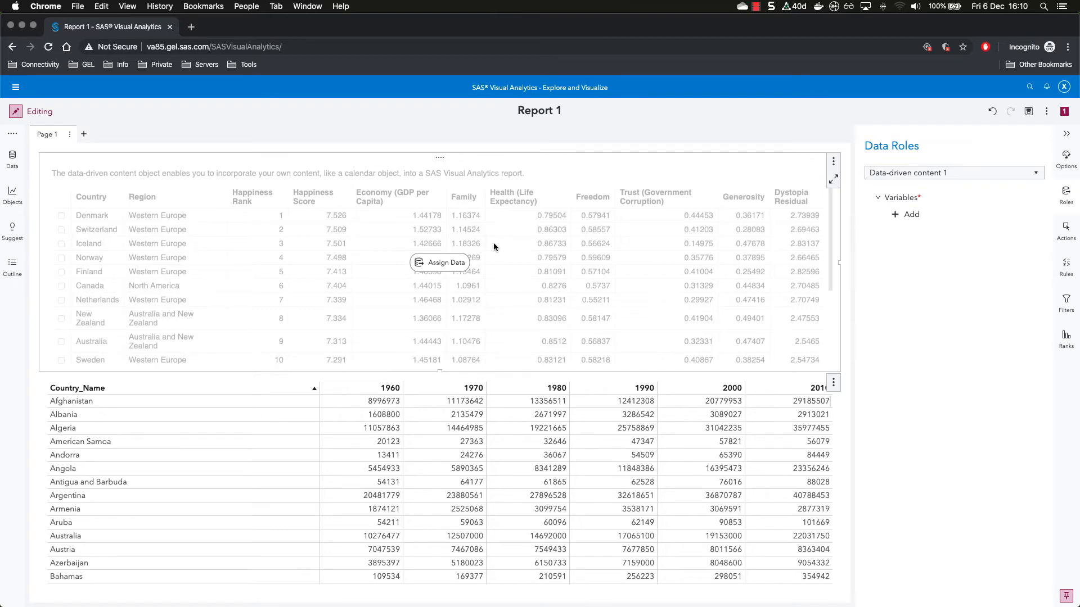
pyautogui.moveTo(633, 217)
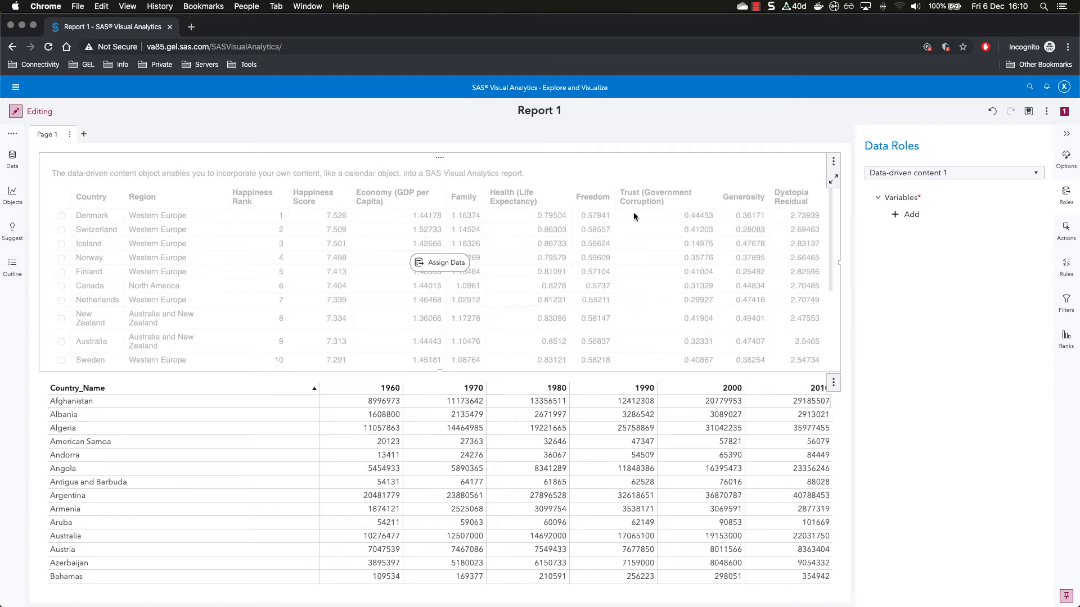
pyautogui.moveTo(559, 208)
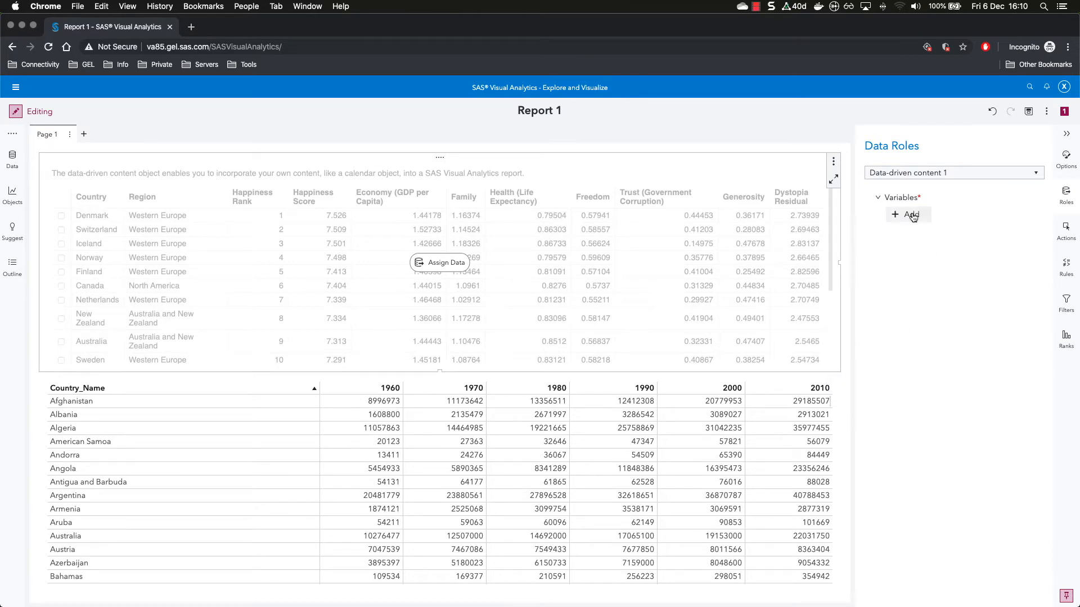
pyautogui.click(908, 214)
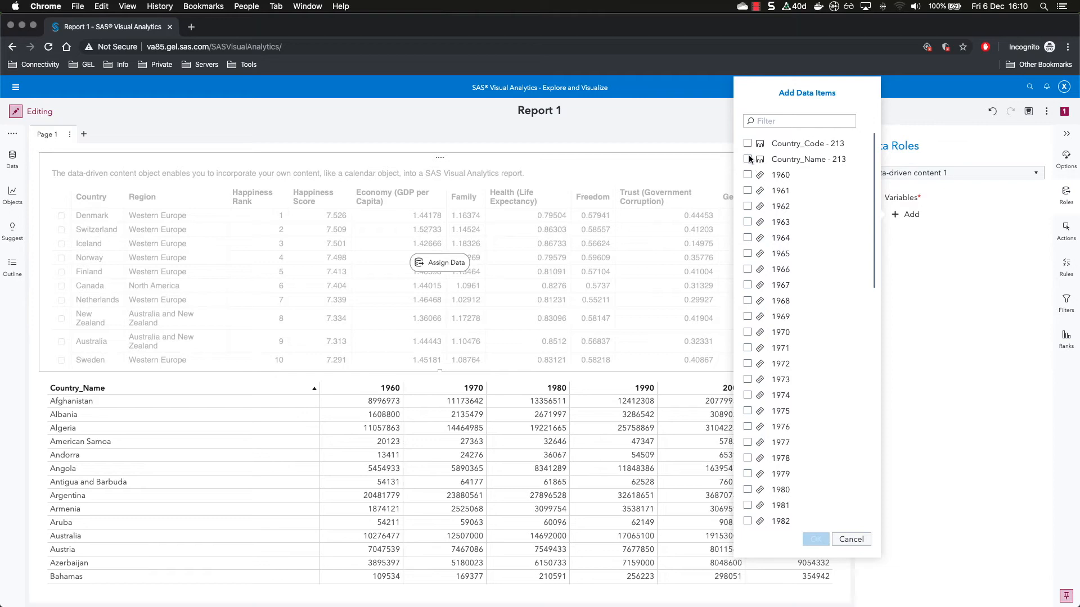
pyautogui.click(747, 142)
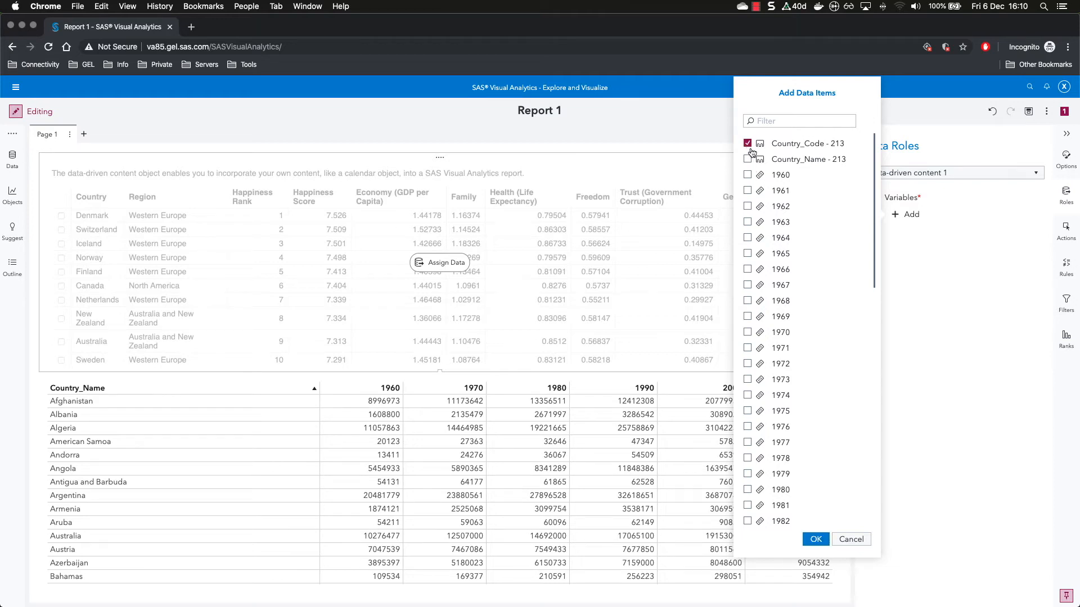
pyautogui.click(815, 539)
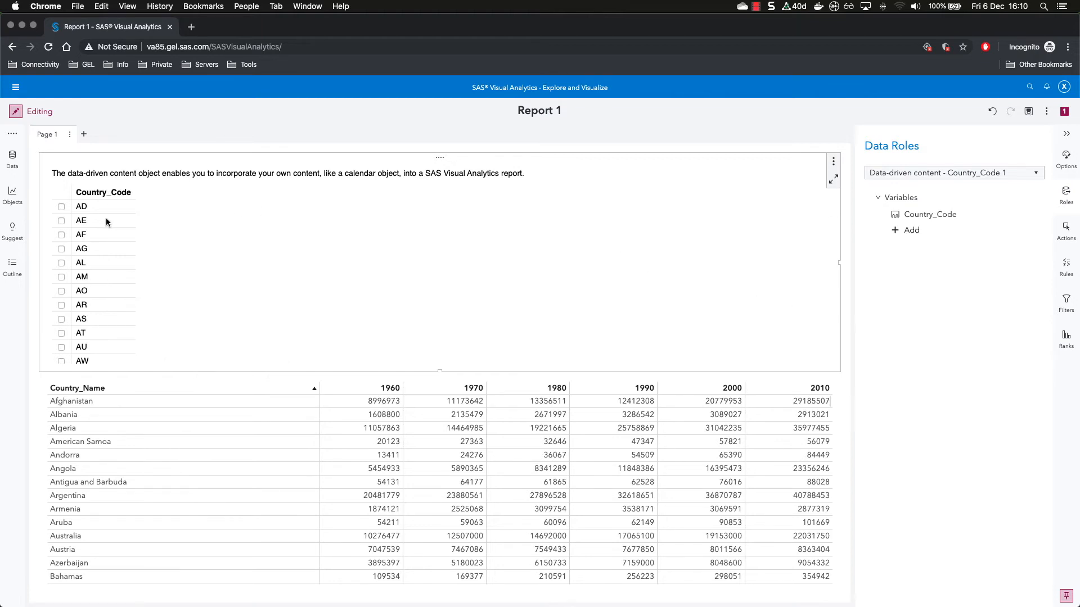
pyautogui.moveTo(1018, 238)
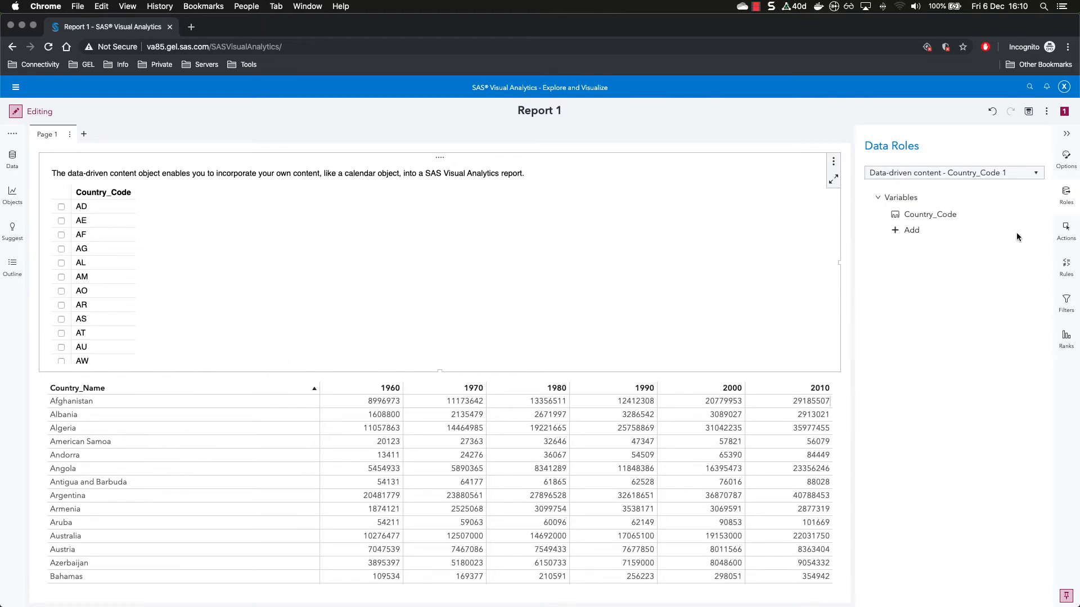
pyautogui.moveTo(665, 273)
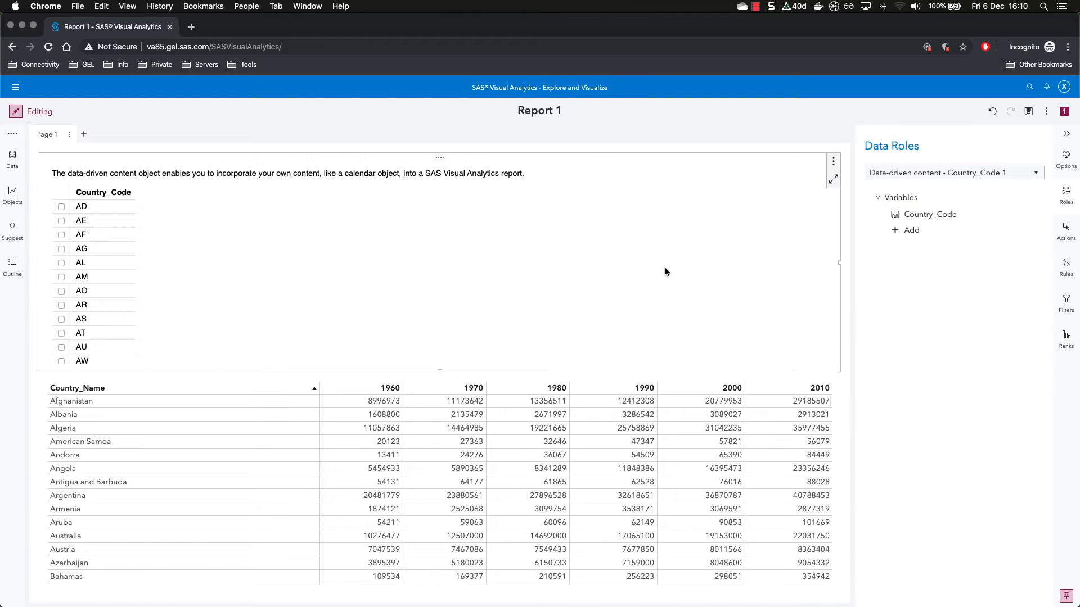
# - Link the content object's actions to the table, test the AD filter, then clear it
pyautogui.click(1065, 231)
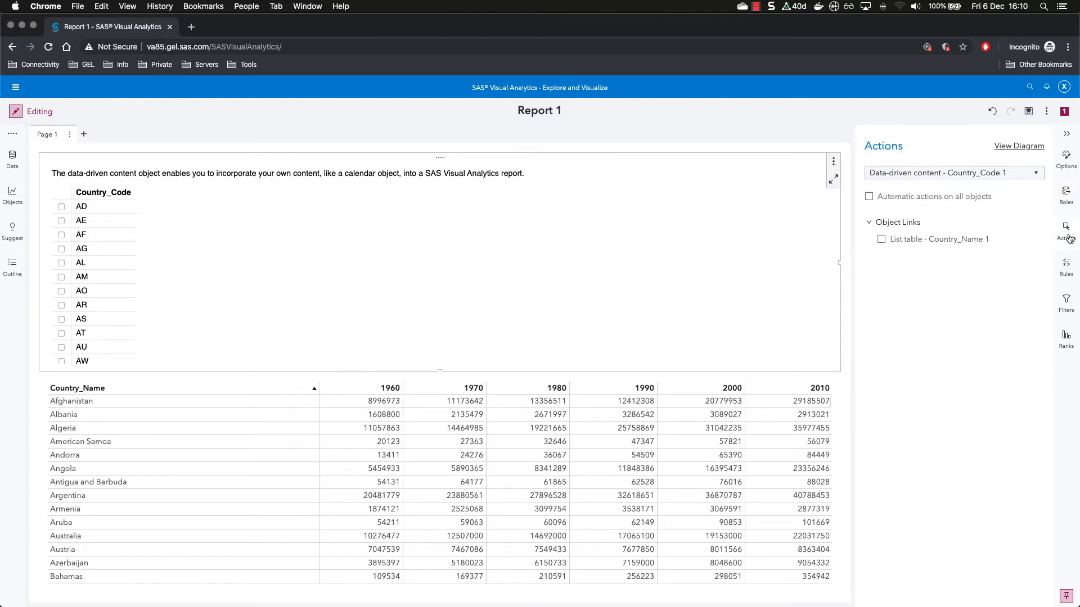
pyautogui.click(881, 239)
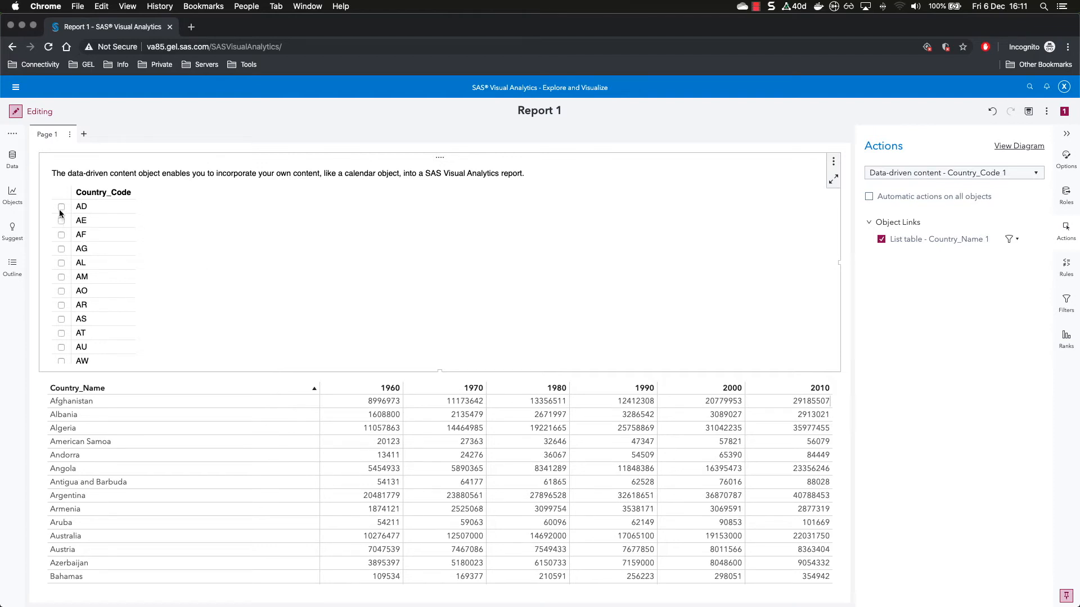
pyautogui.click(60, 207)
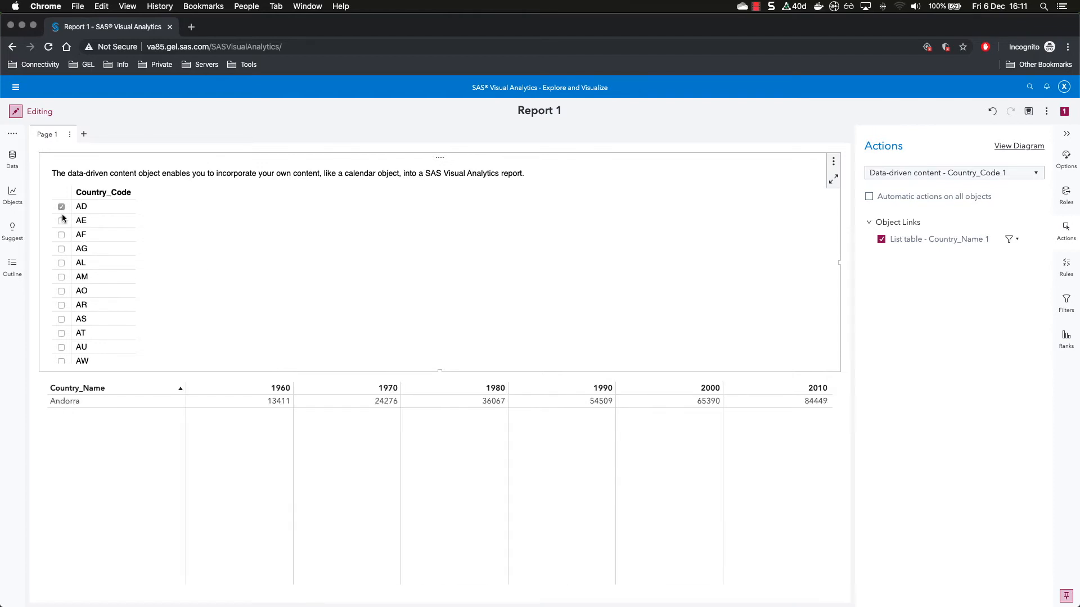
pyautogui.click(61, 207)
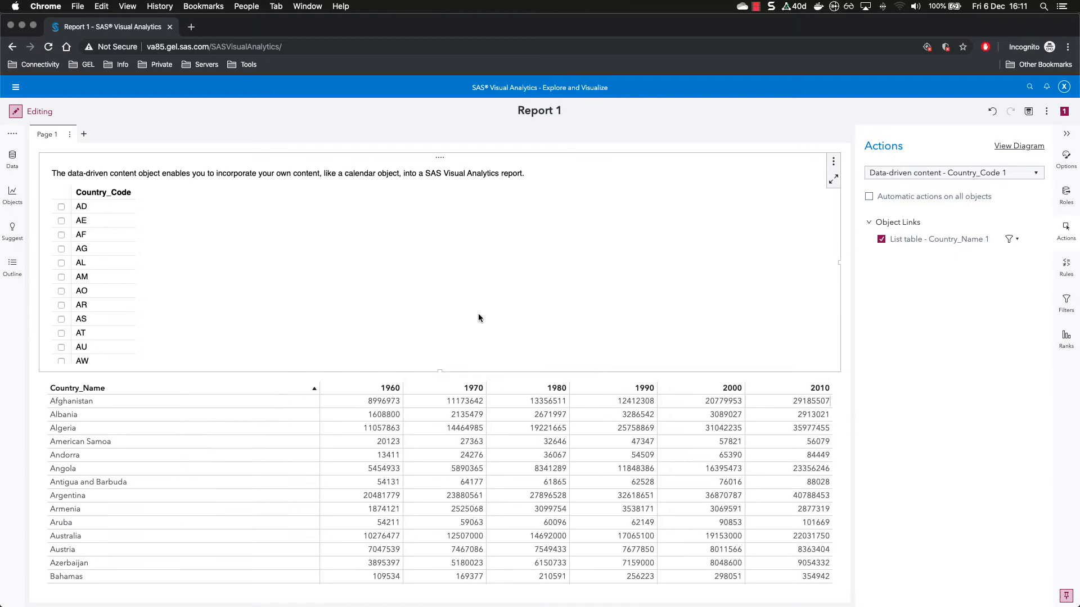
pyautogui.moveTo(438, 370)
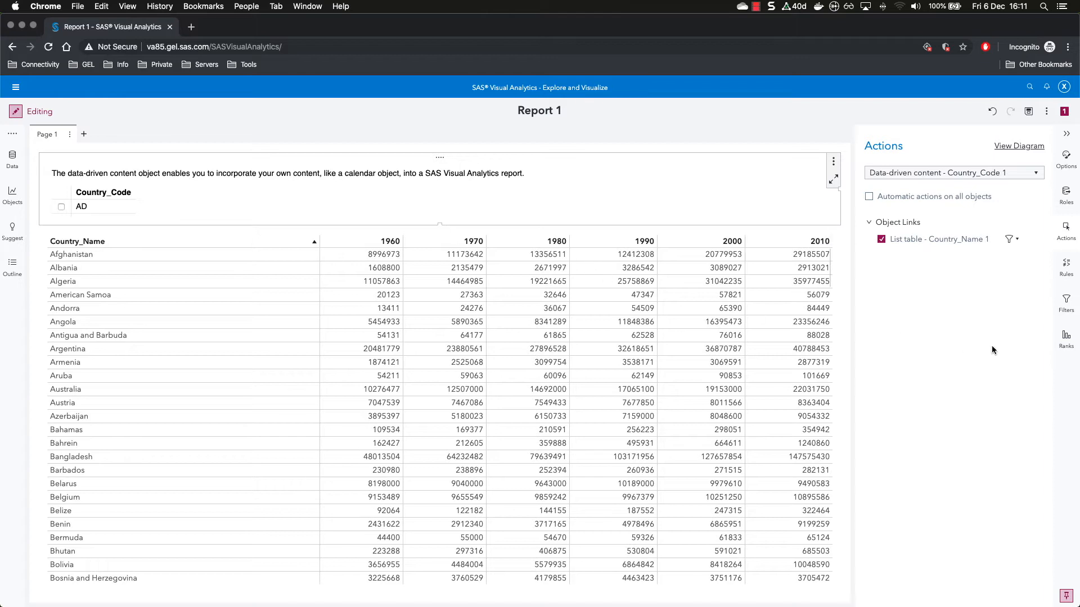
pyautogui.moveTo(513, 211)
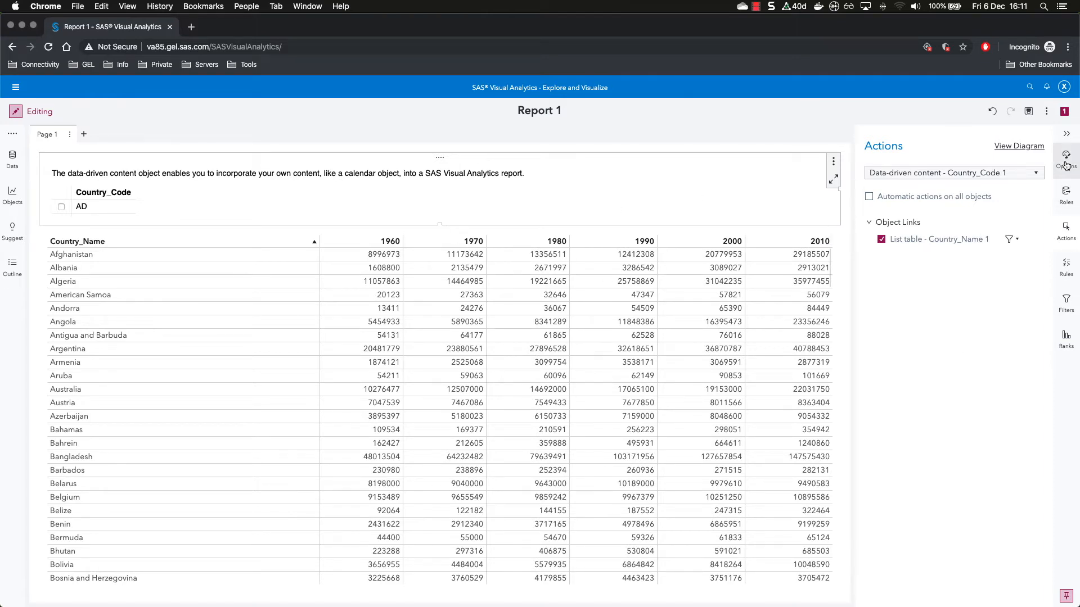
# - Set the content object's Web Content URL to the https va85.gel.sas.com geoLocation page
pyautogui.click(1065, 156)
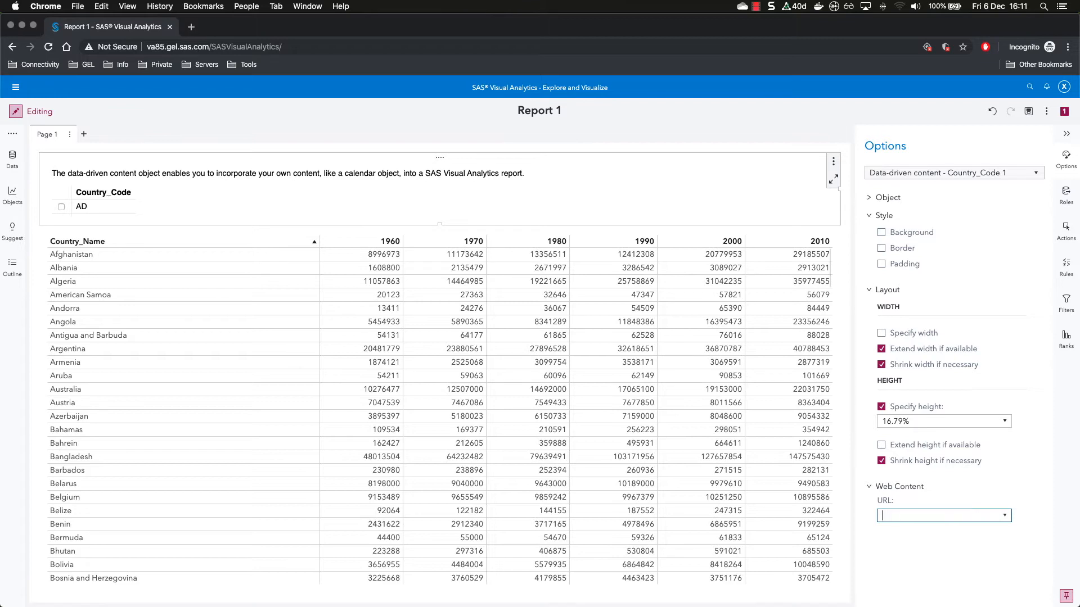
pyautogui.write('h')
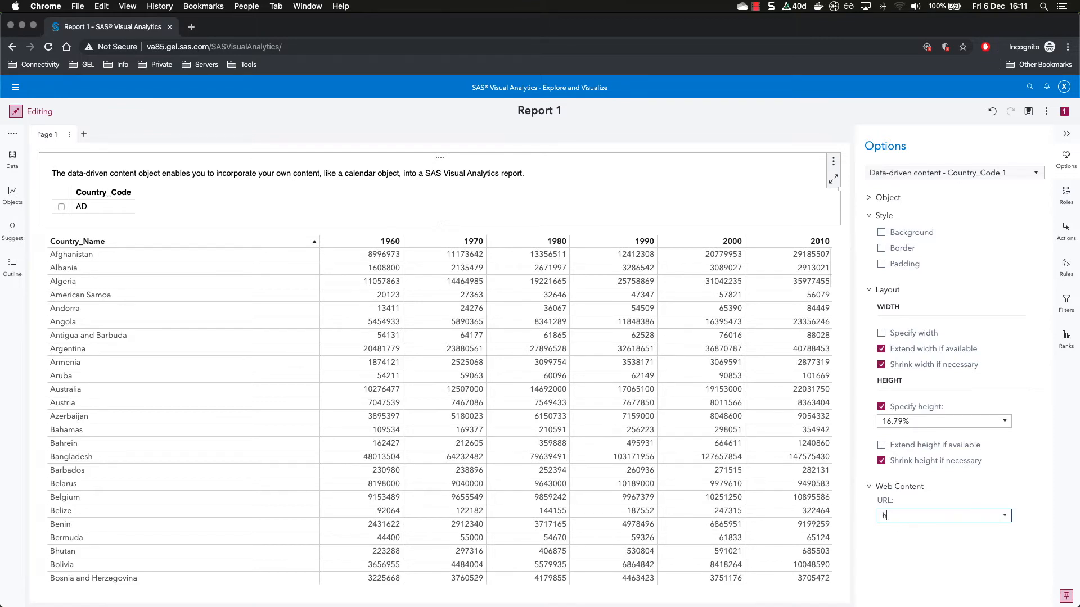
pyautogui.write('ttps://va85')
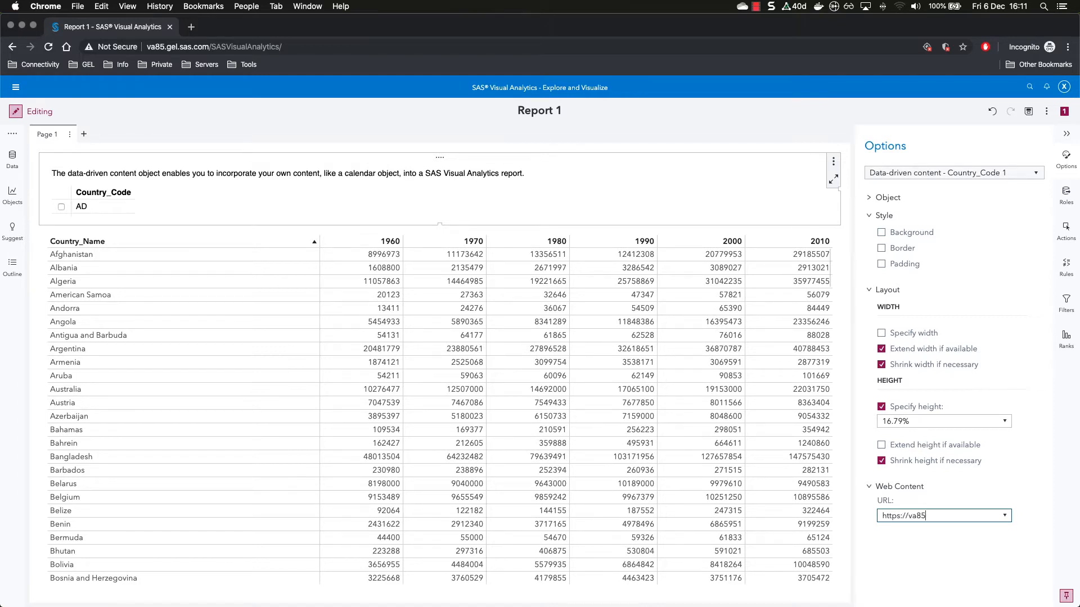
pyautogui.write('gem')
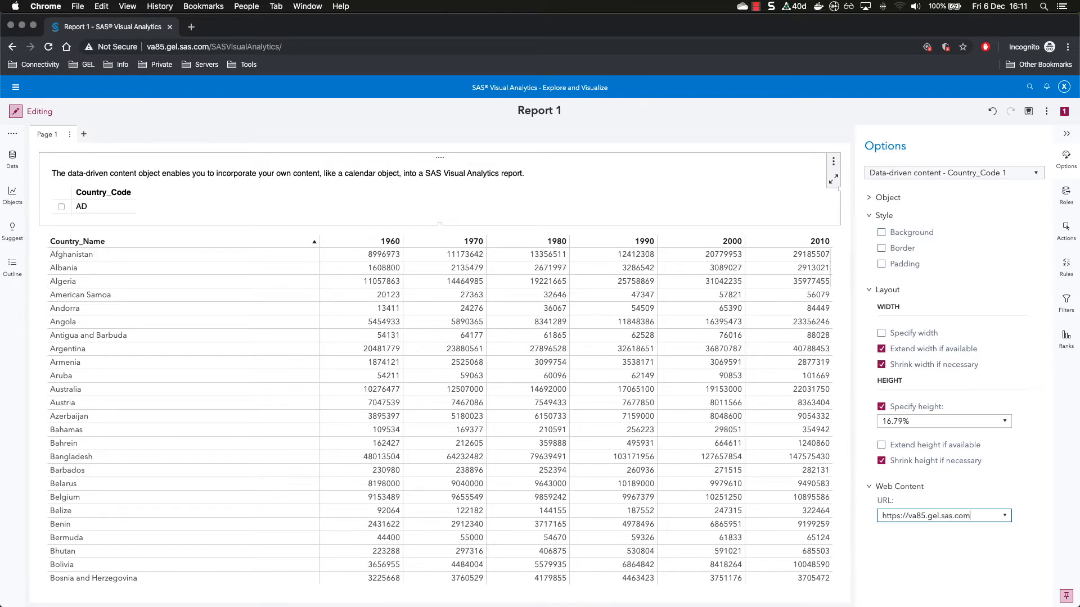
pyautogui.write('/')
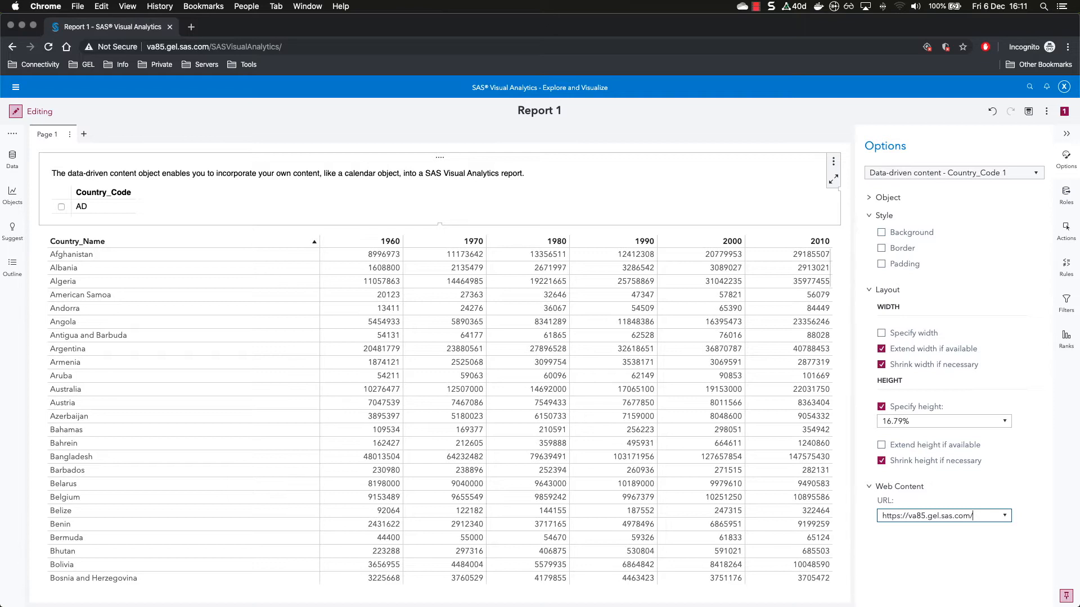
pyautogui.write('geoLo')
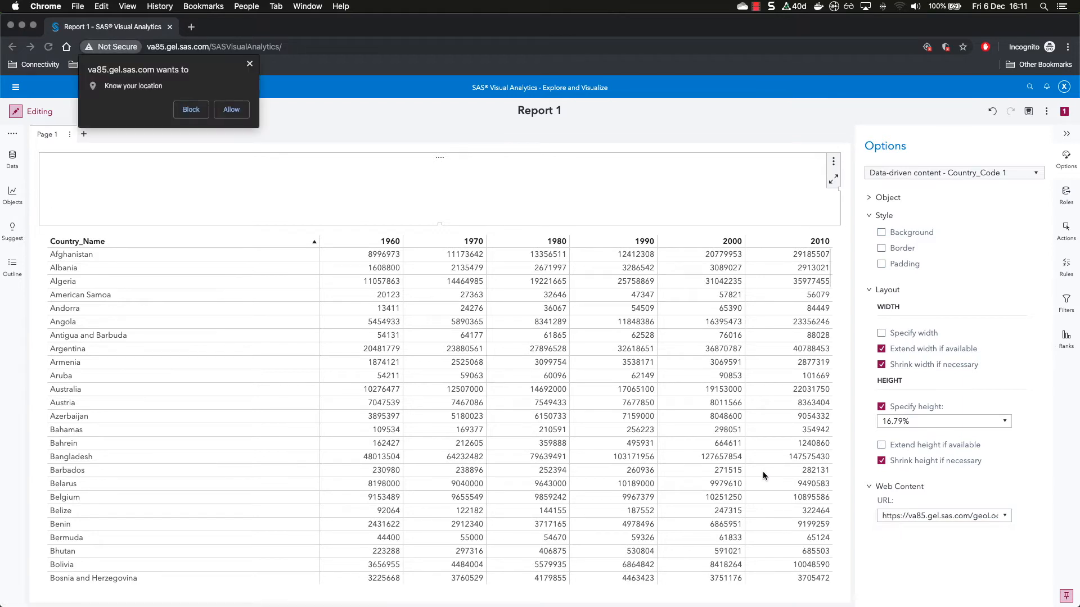
pyautogui.moveTo(244, 146)
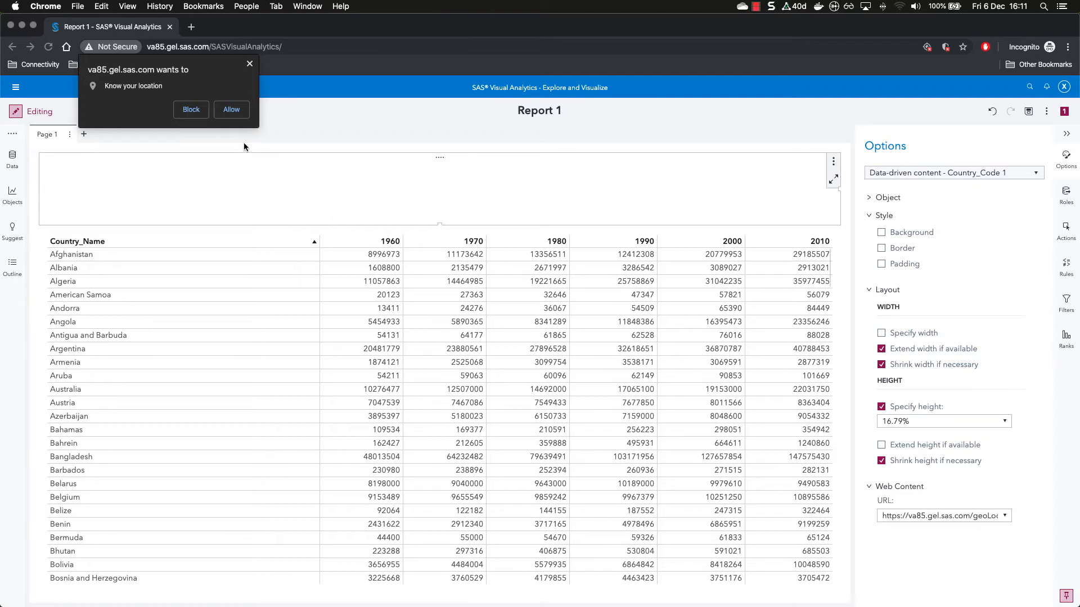
pyautogui.moveTo(128, 93)
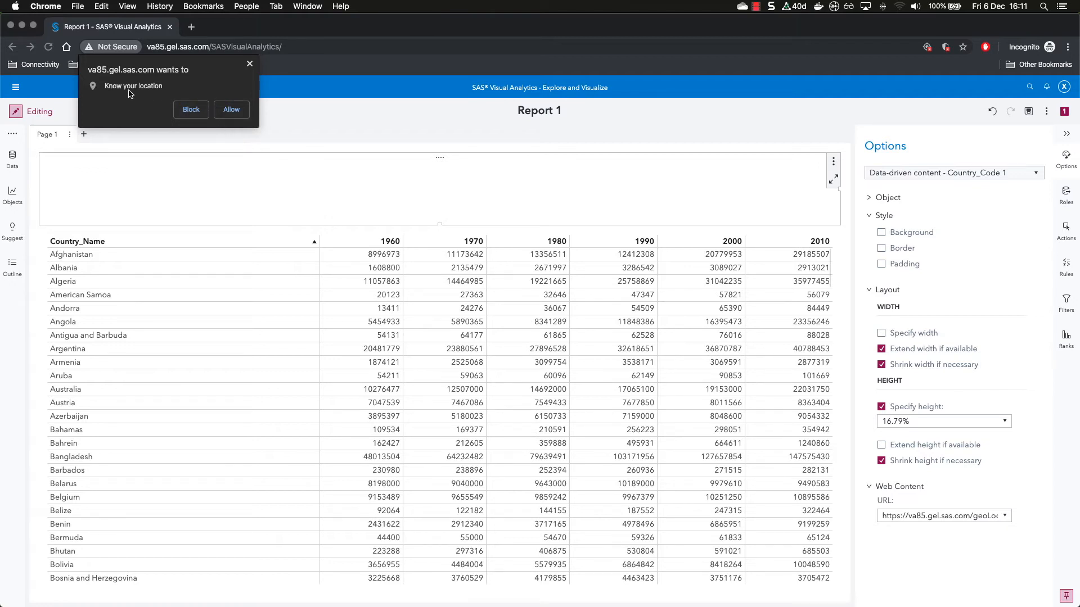
pyautogui.moveTo(232, 109)
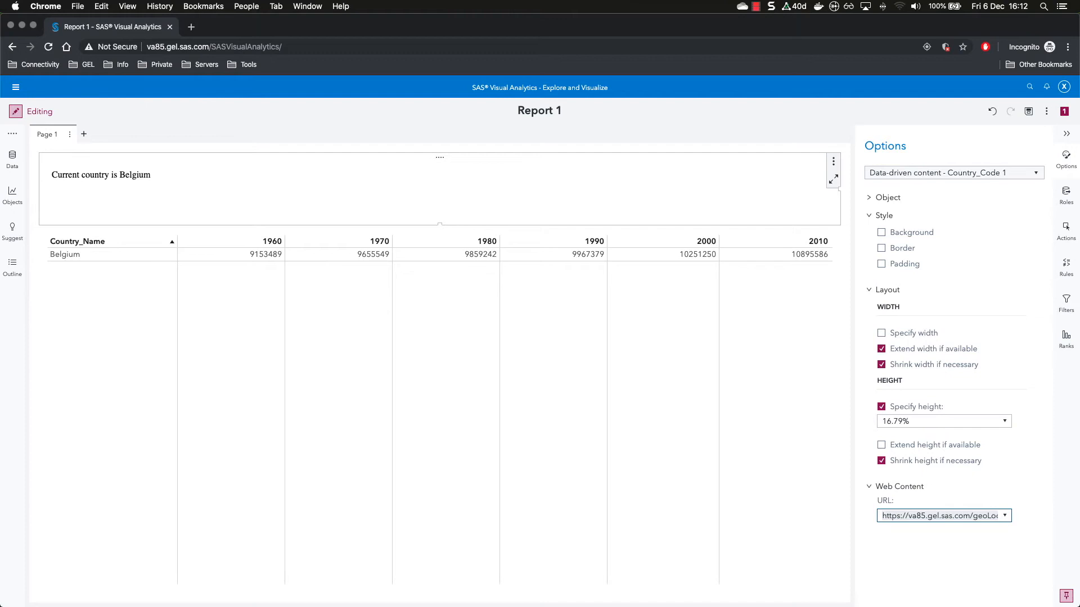
# - Switch to the code editor showing the geoLocation page's index.html source
pyautogui.press('cmd+tab')
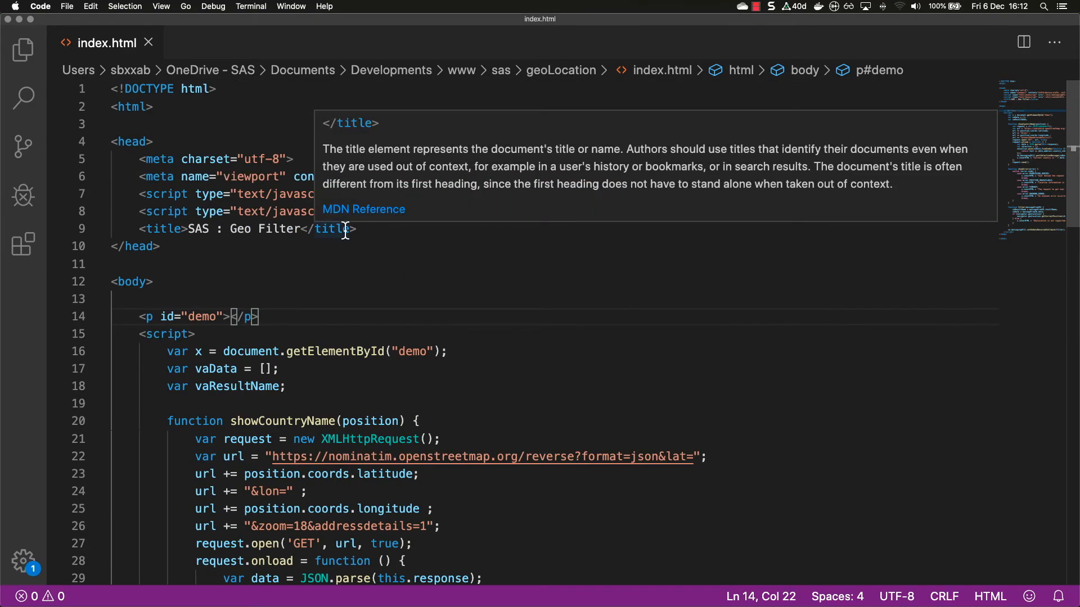
pyautogui.moveTo(136, 203)
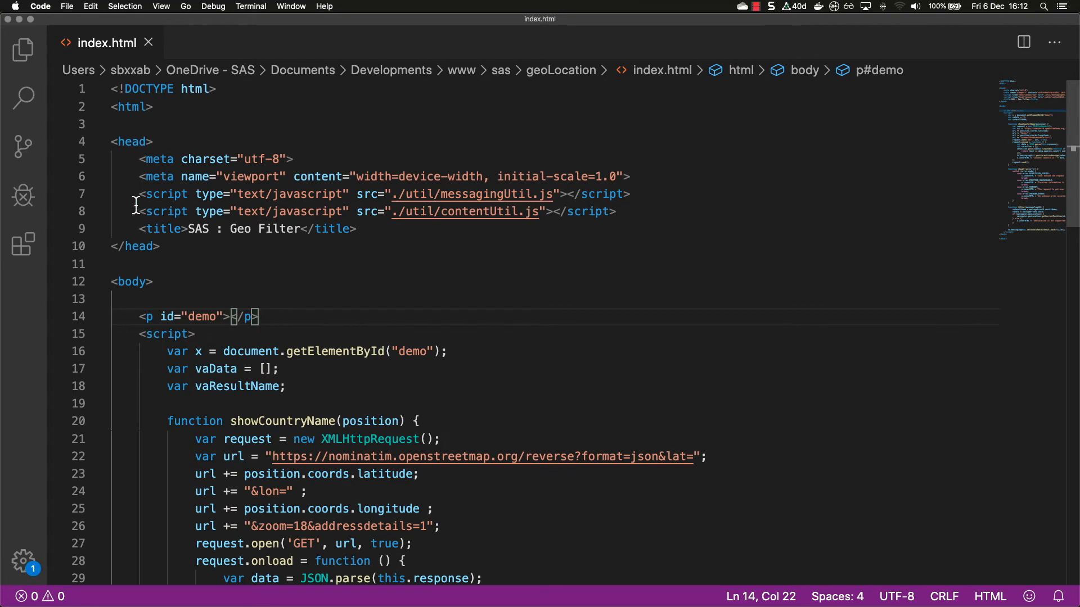
pyautogui.moveTo(139, 194); pyautogui.dragTo(447, 194)
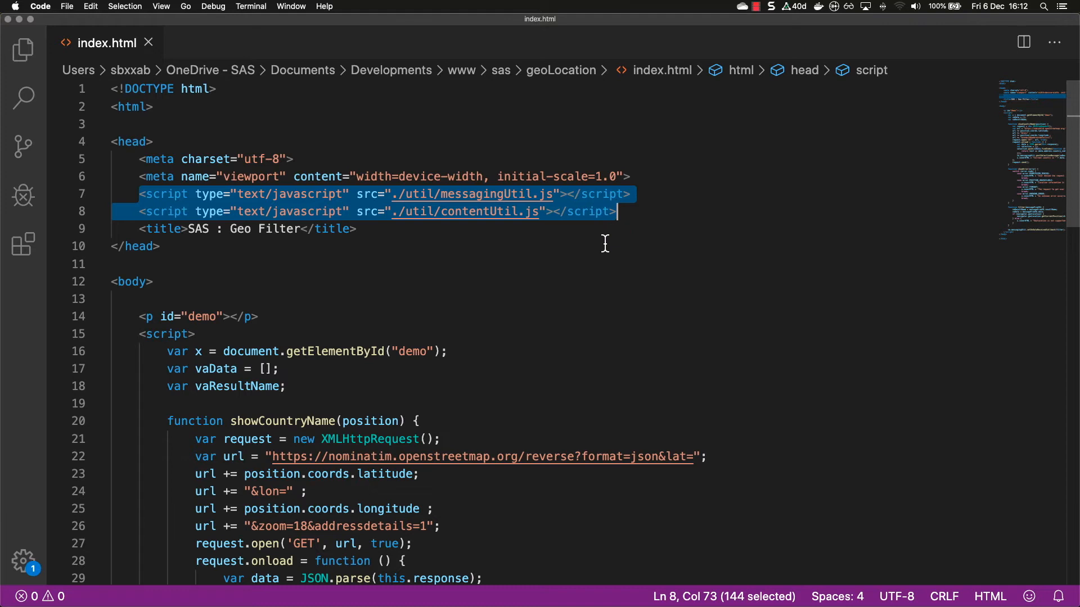
pyautogui.moveTo(567, 256)
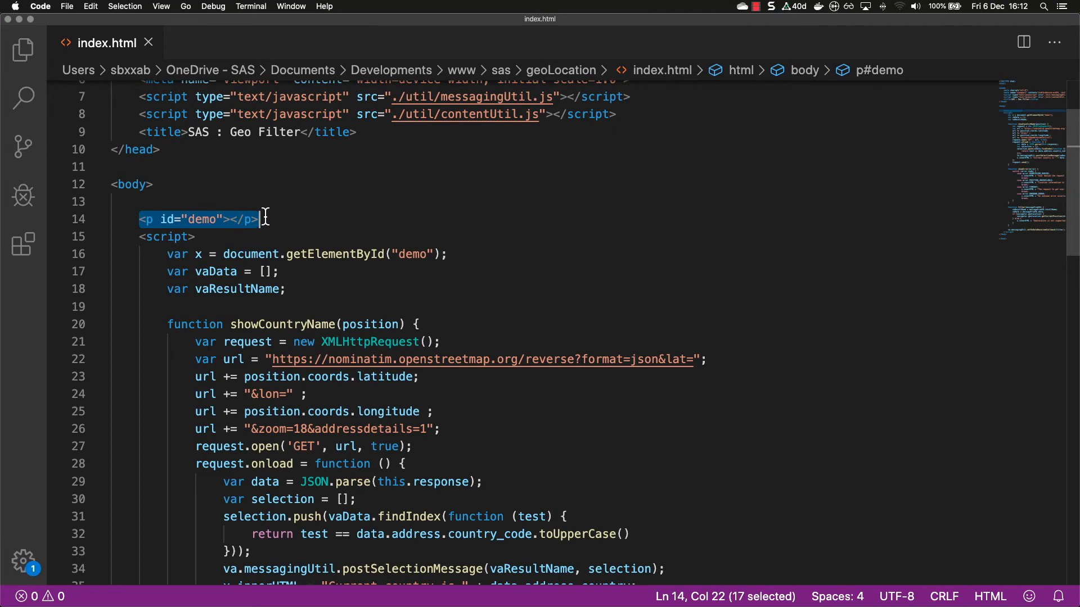
pyautogui.moveTo(163, 220)
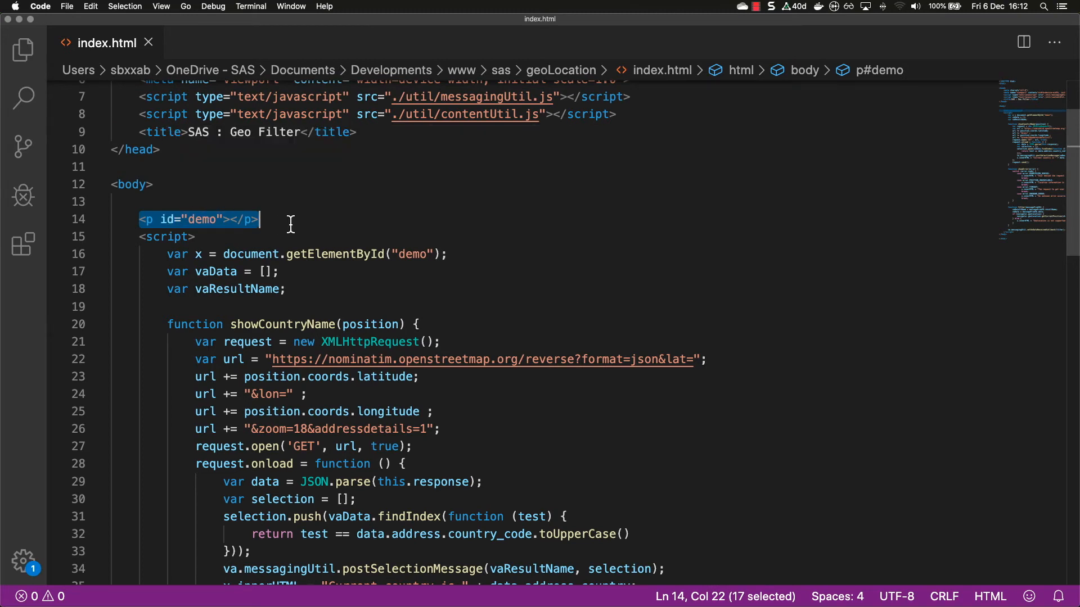
pyautogui.moveTo(312, 225)
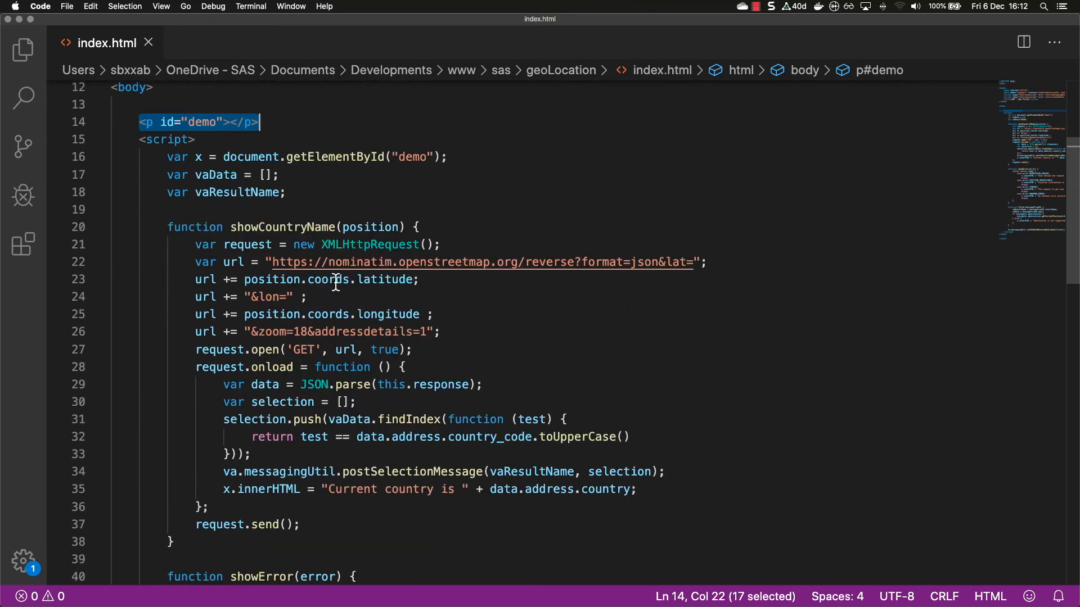
pyautogui.scroll(-3)
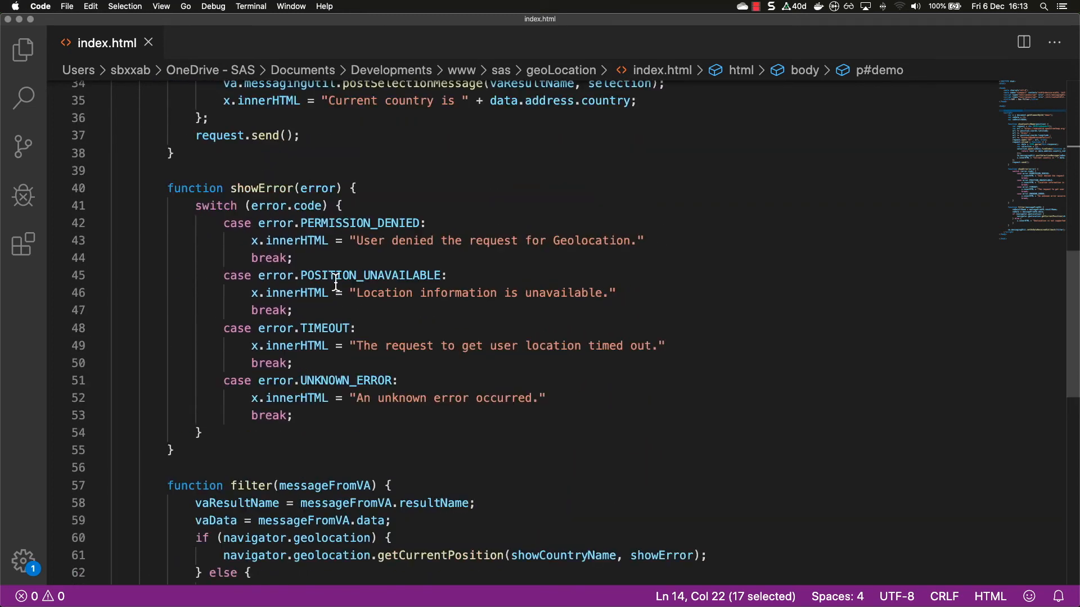
pyautogui.doubleClick(194, 188)
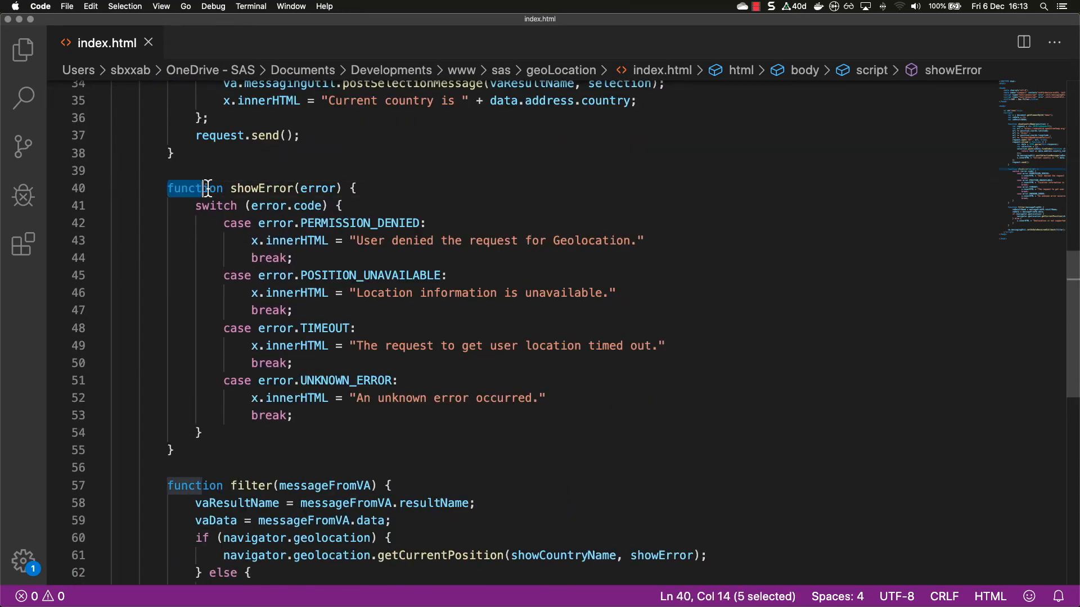
pyautogui.moveTo(211, 188); pyautogui.dragTo(174, 450)
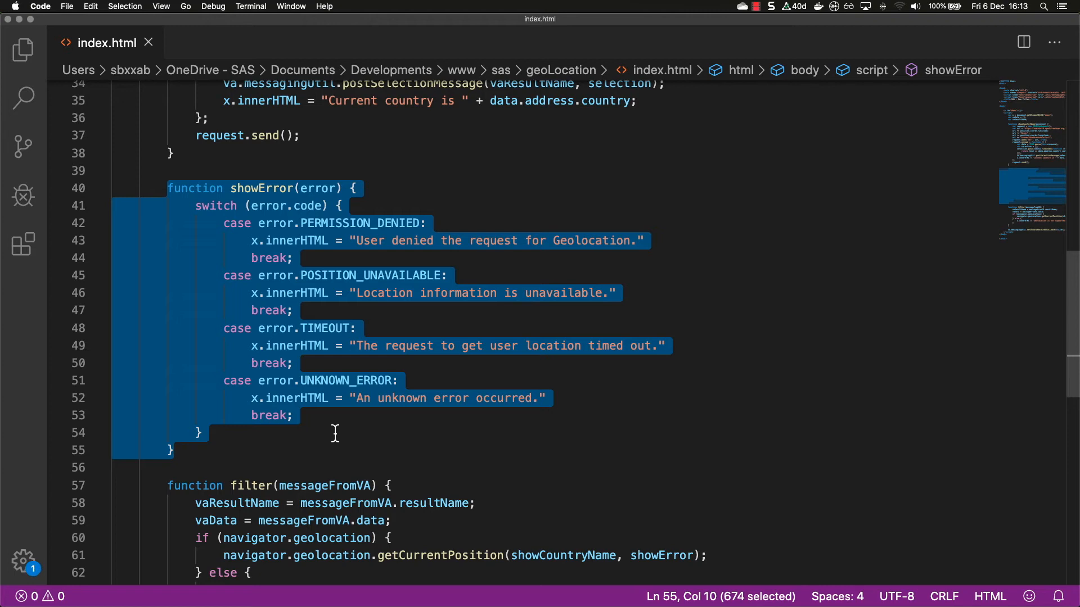
pyautogui.moveTo(413, 318)
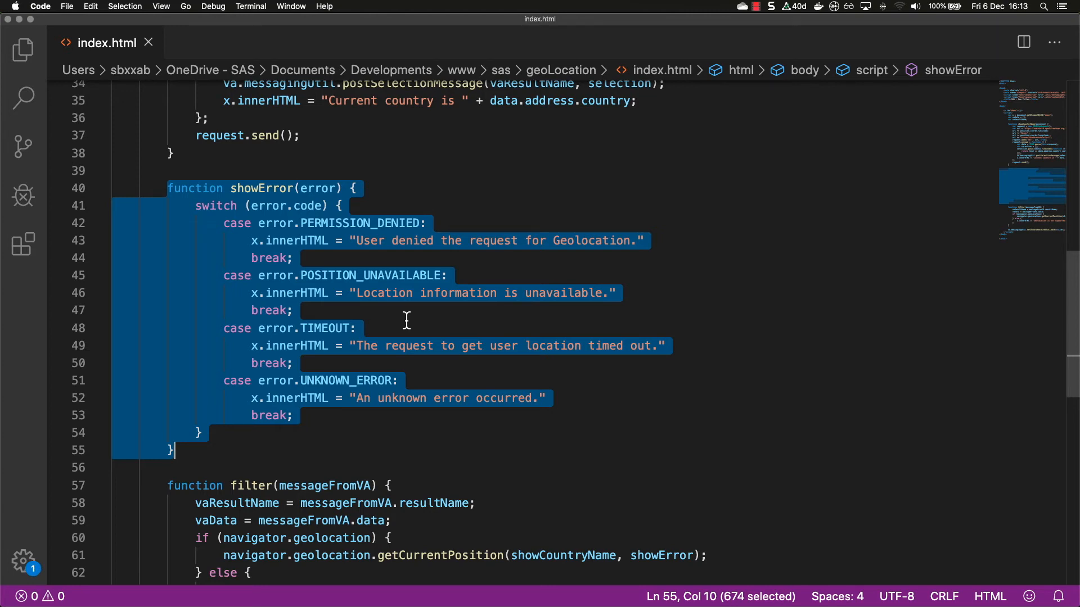
pyautogui.scroll(-3)
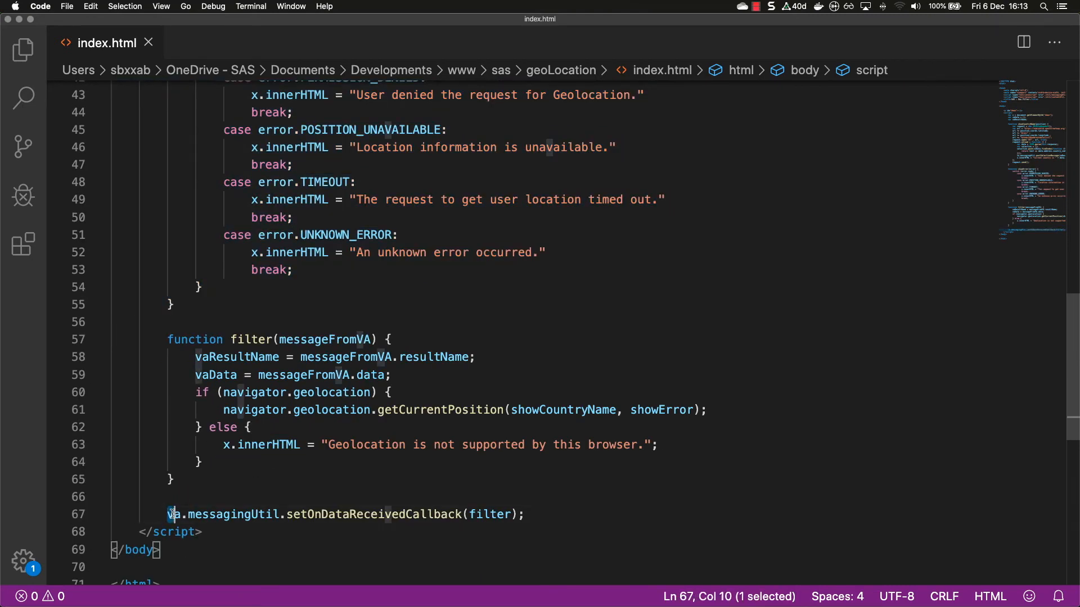
pyautogui.moveTo(168, 514); pyautogui.dragTo(447, 514)
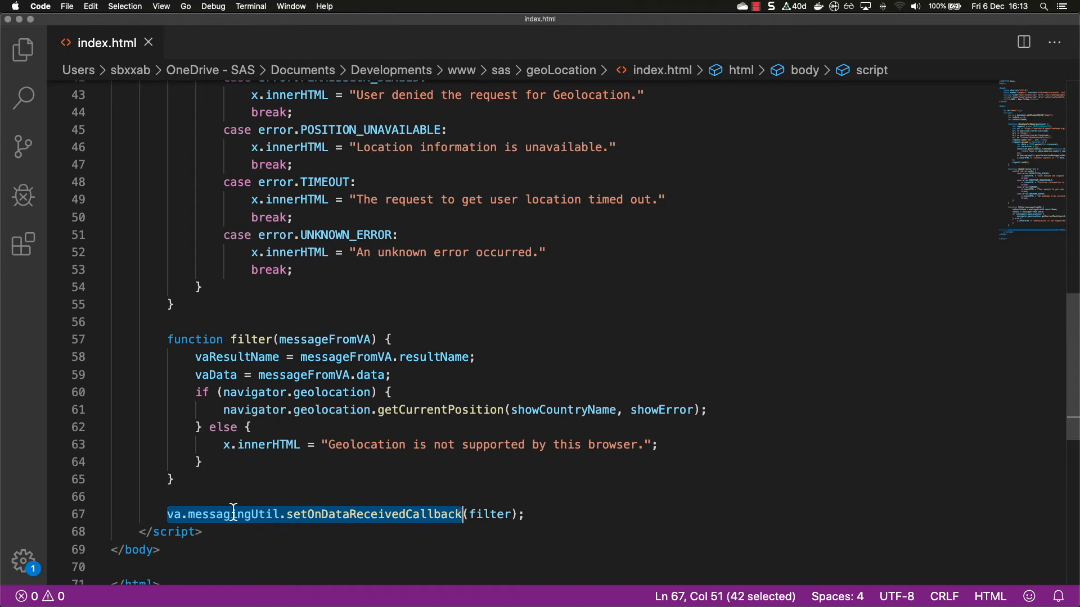
pyautogui.moveTo(365, 474)
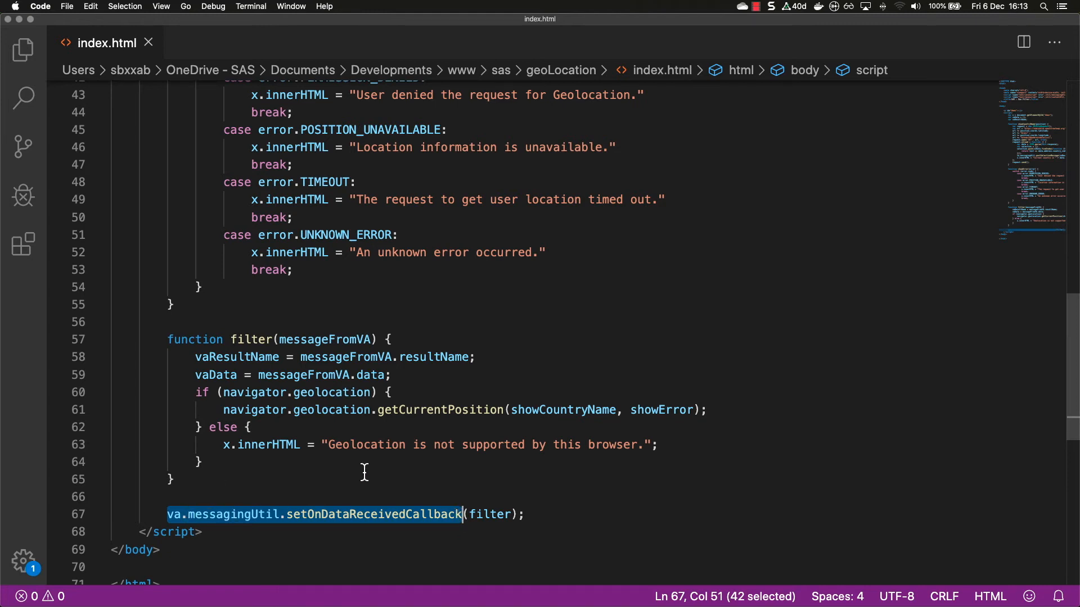
pyautogui.moveTo(440, 494)
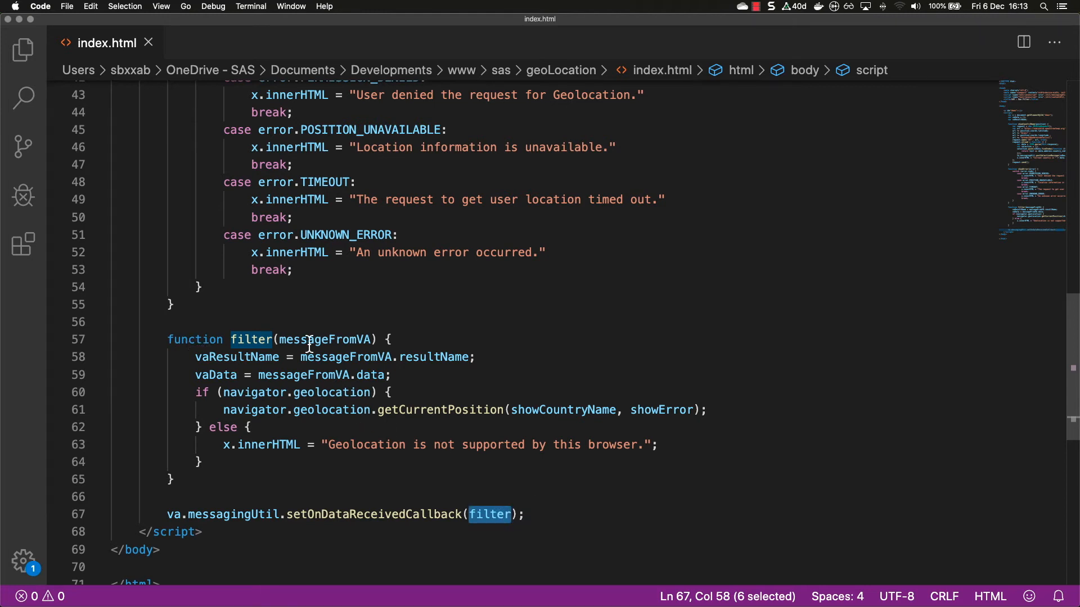
pyautogui.doubleClick(327, 340)
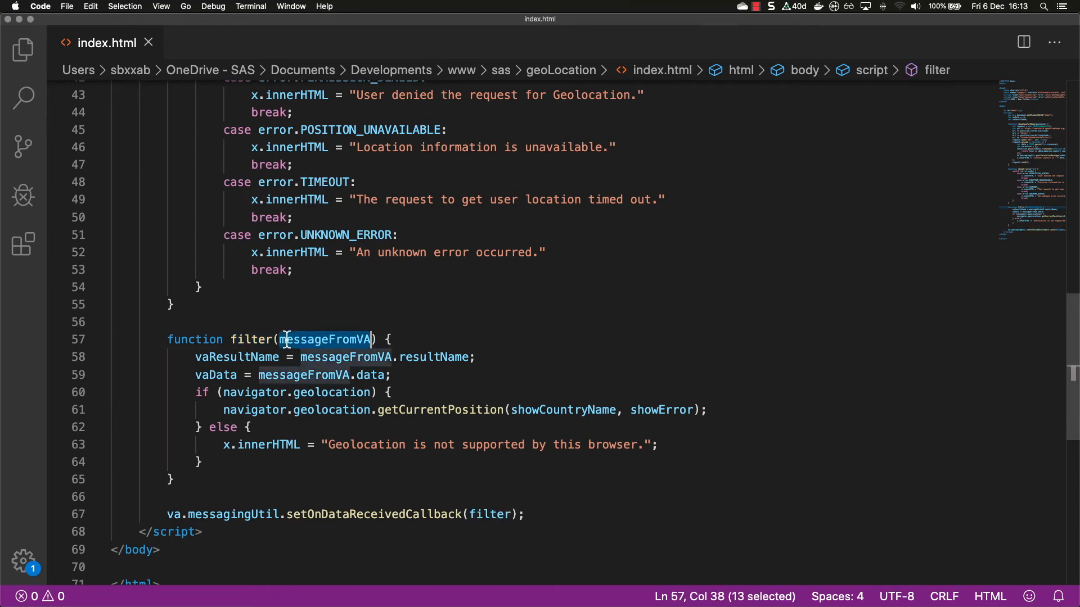
pyautogui.moveTo(269, 361)
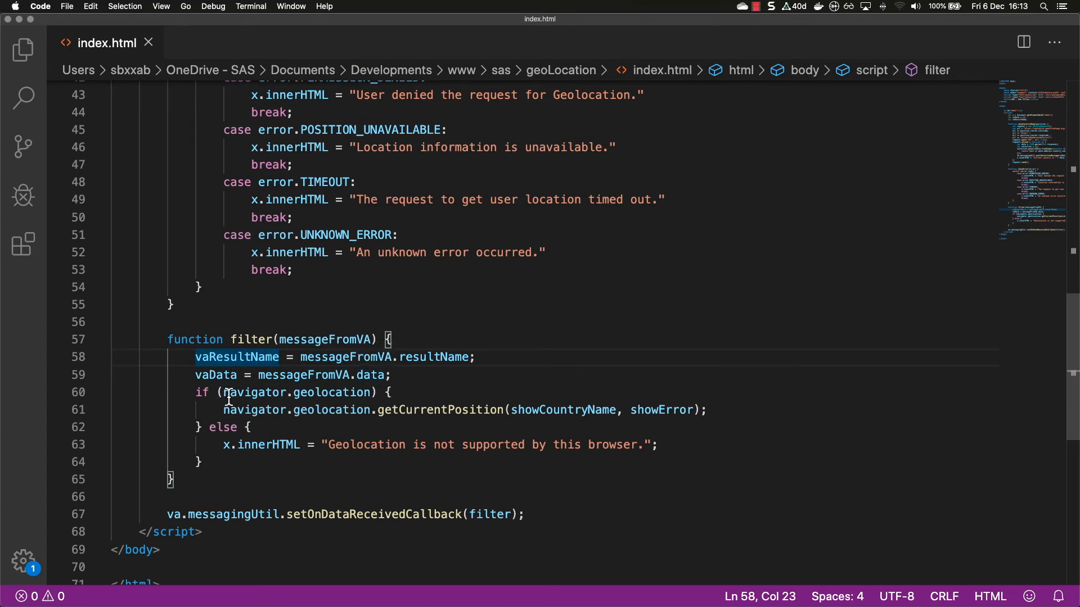
pyautogui.doubleClick(250, 410)
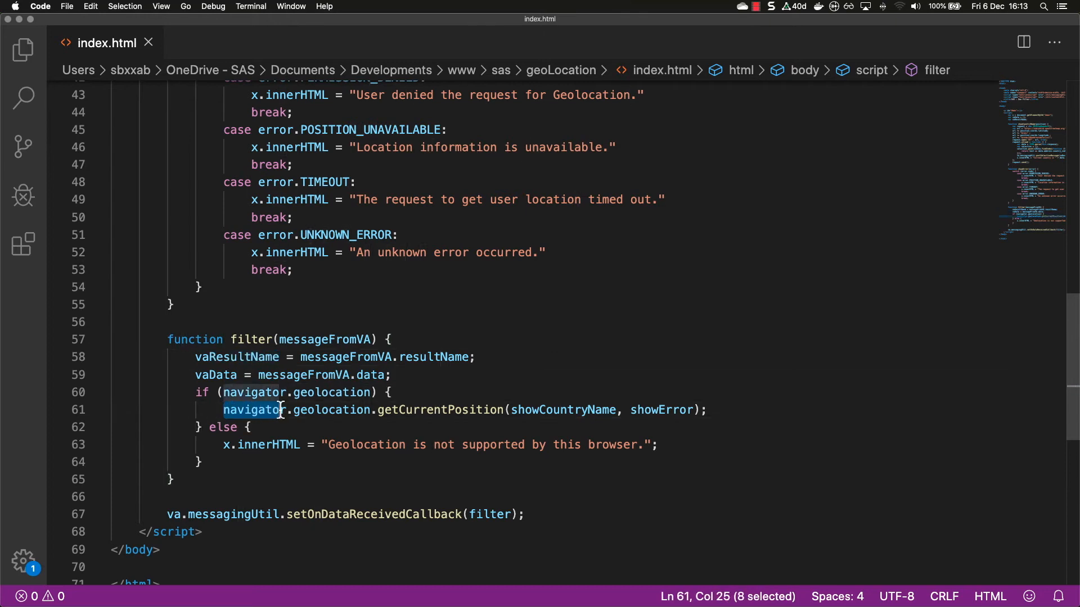
pyautogui.moveTo(282, 409); pyautogui.dragTo(378, 410)
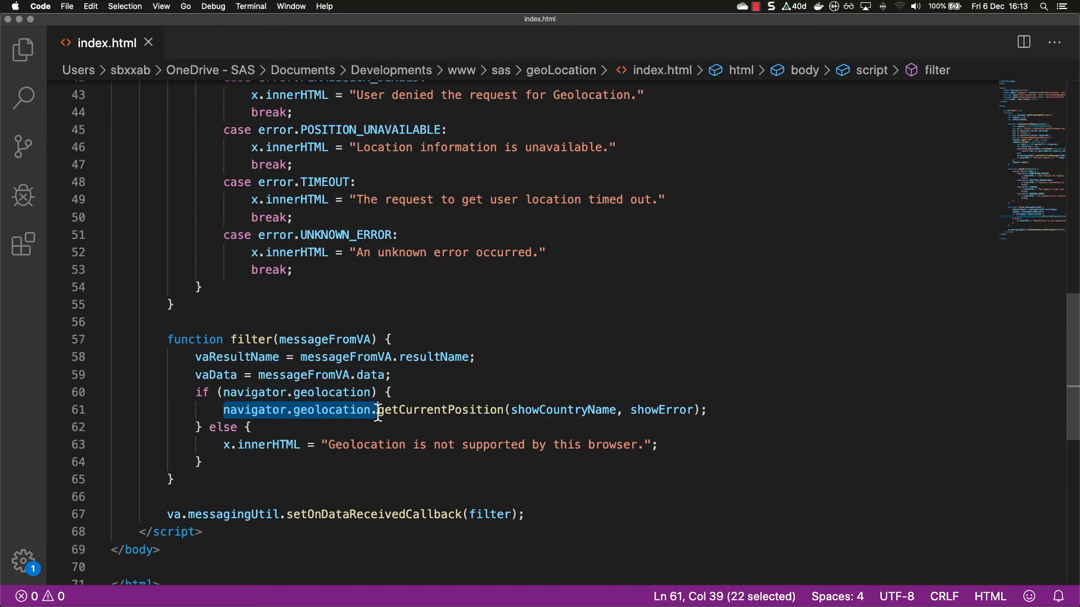
pyautogui.moveTo(375, 410); pyautogui.dragTo(505, 410)
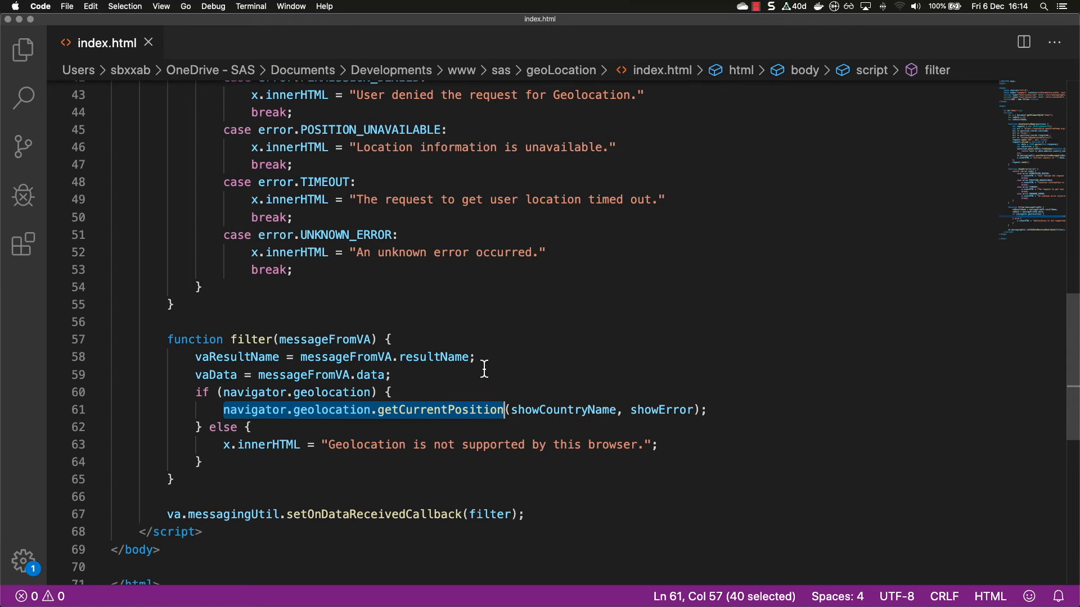
pyautogui.moveTo(392, 425)
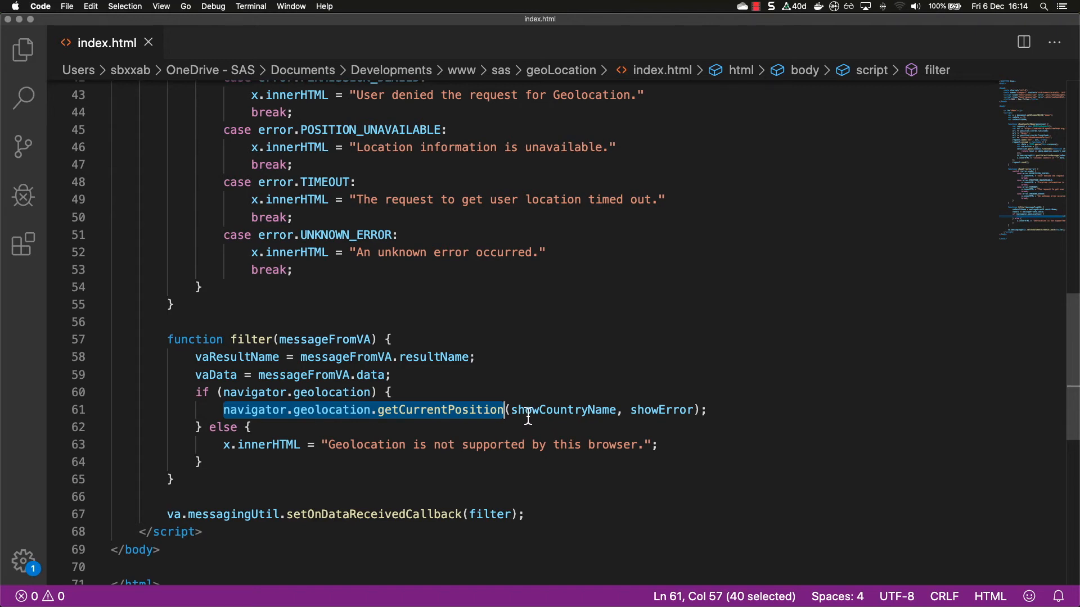
pyautogui.moveTo(425, 411)
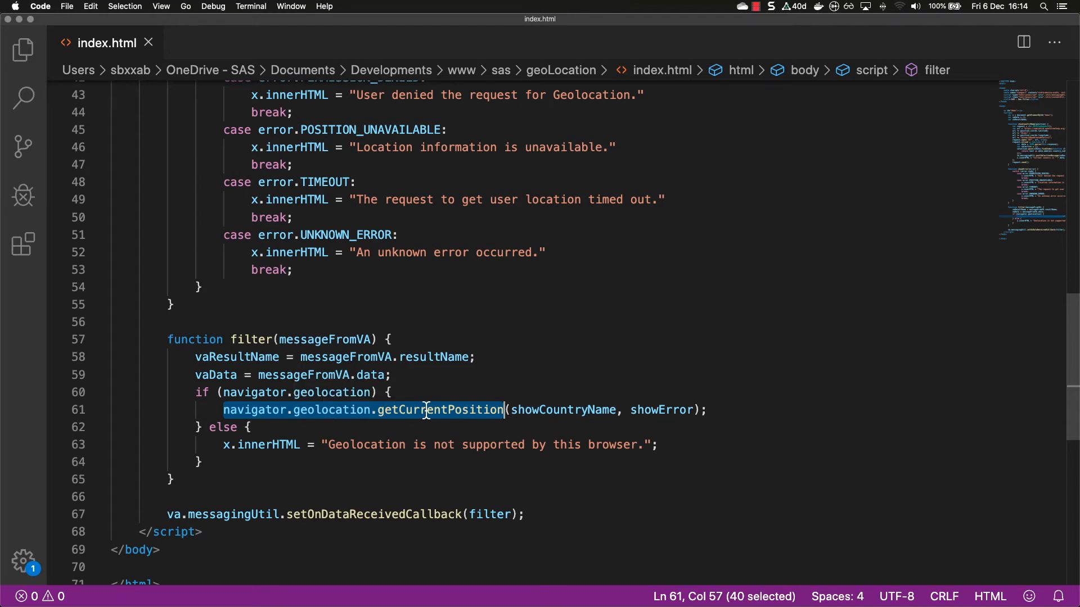
pyautogui.moveTo(663, 409)
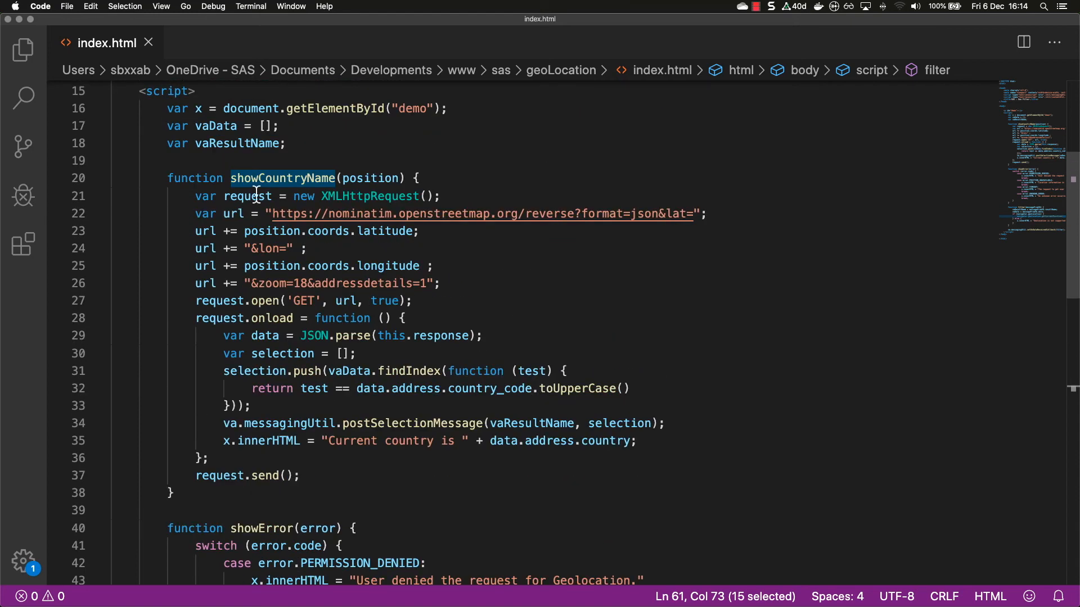
pyautogui.moveTo(383, 178)
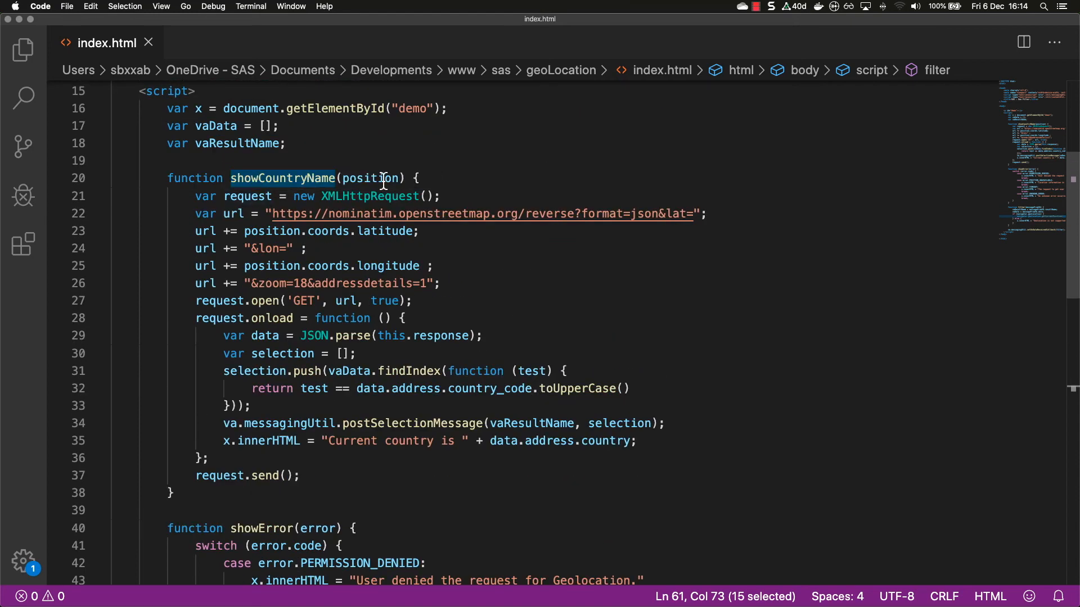
pyautogui.moveTo(374, 178)
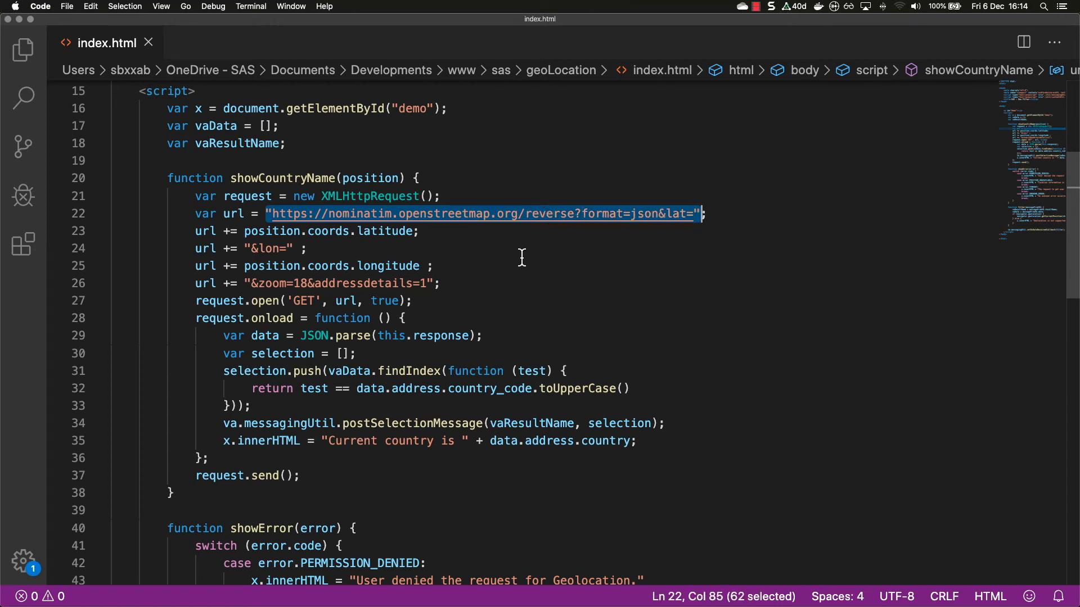
pyautogui.moveTo(419, 214)
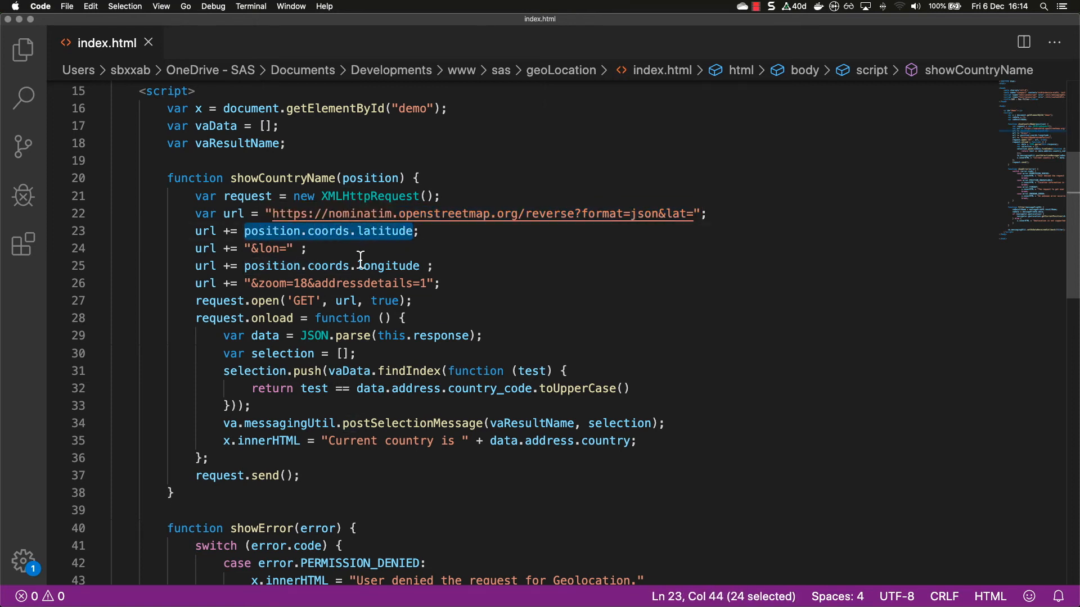
pyautogui.doubleClick(389, 265)
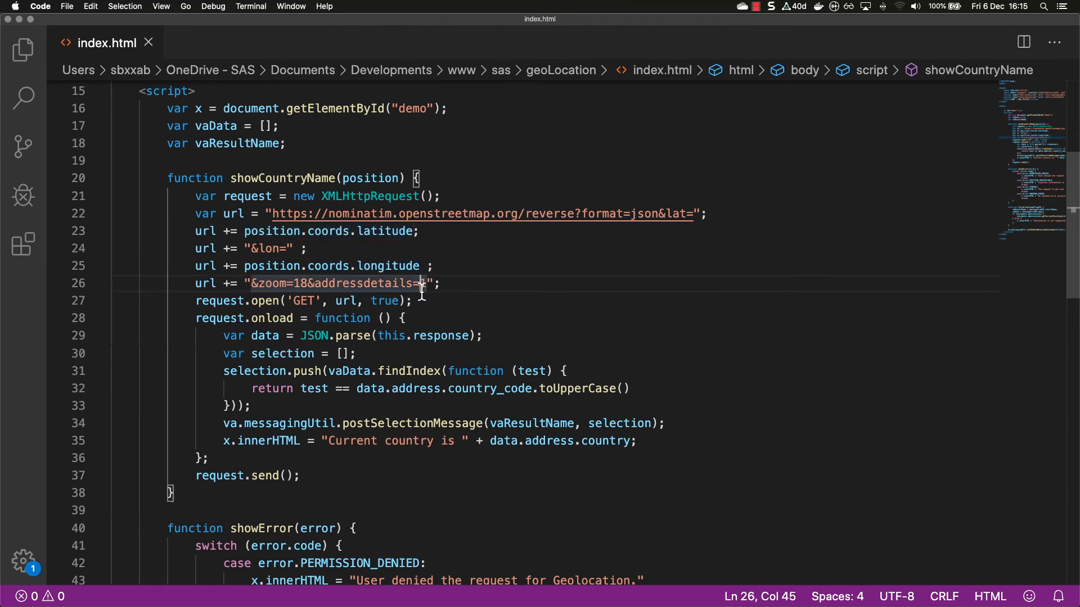
pyautogui.write('1')
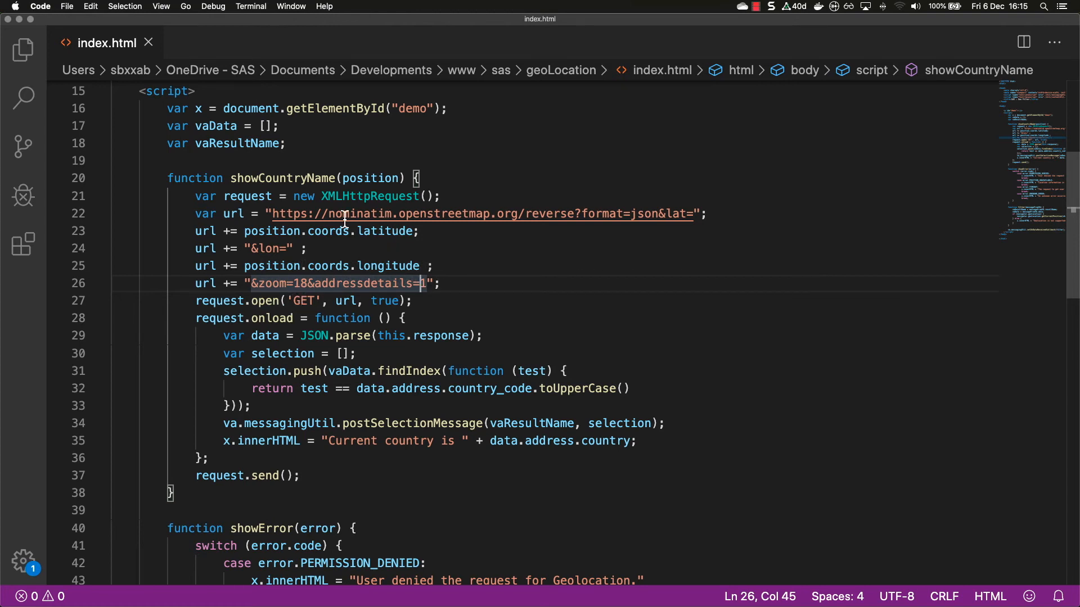
pyautogui.doubleClick(233, 214)
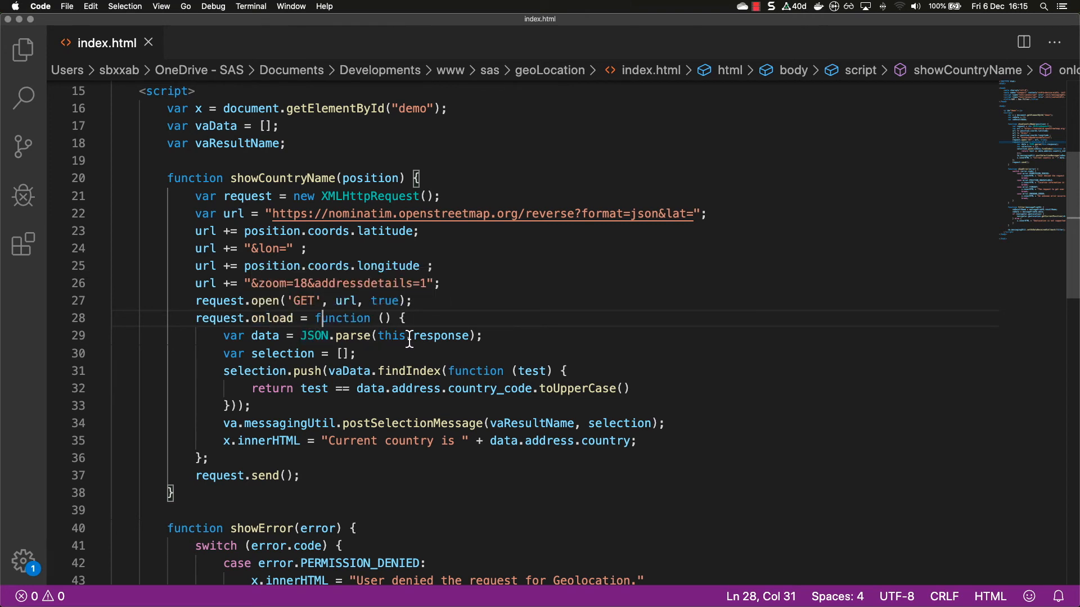
pyautogui.moveTo(390, 336)
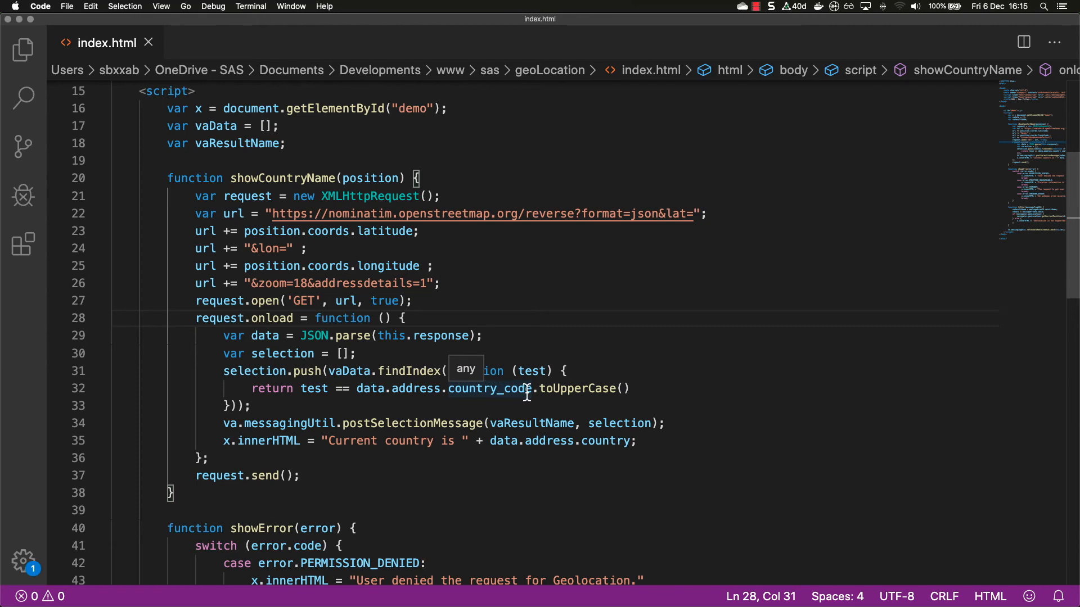
pyautogui.moveTo(483, 395)
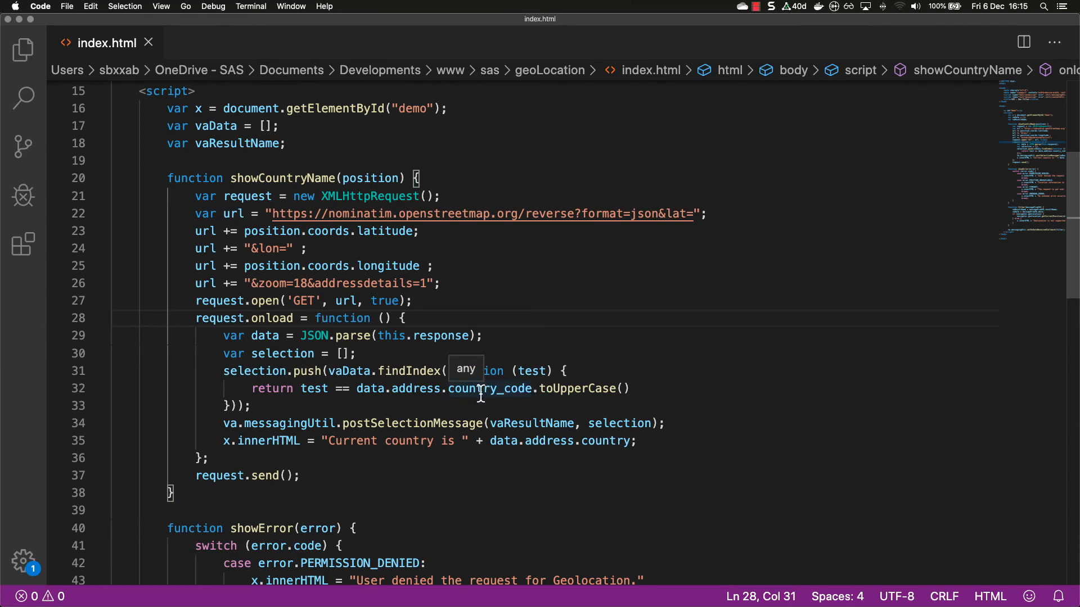
pyautogui.moveTo(317, 432)
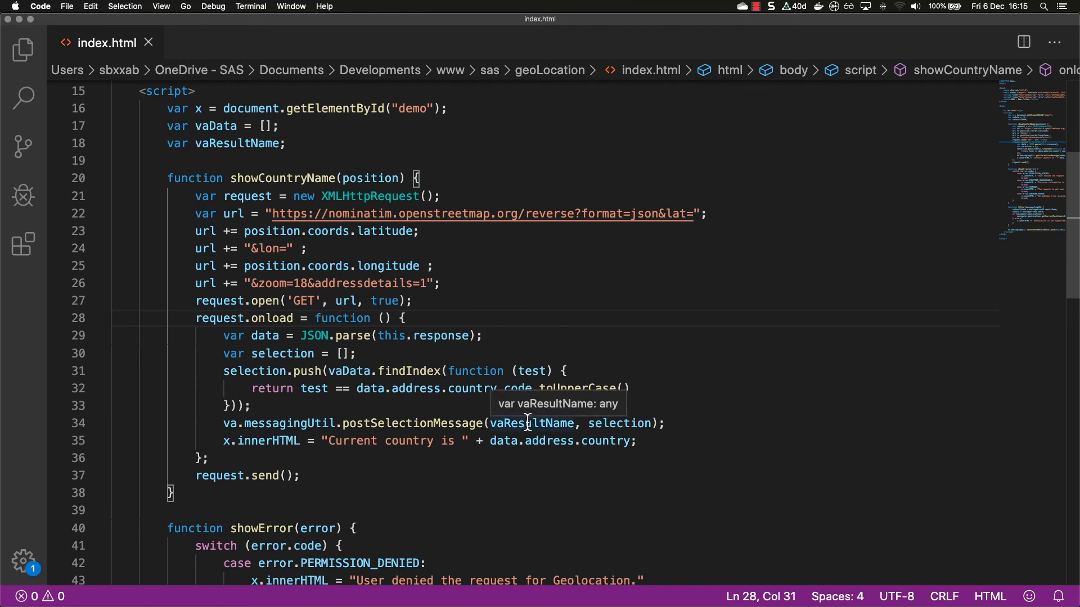
pyautogui.doubleClick(532, 423)
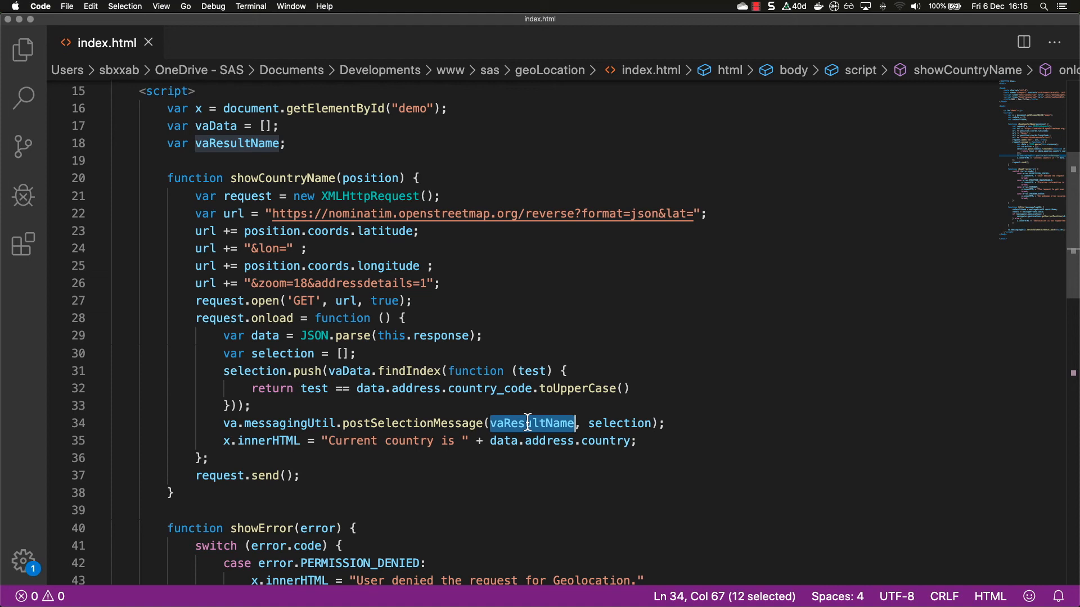
pyautogui.moveTo(611, 423)
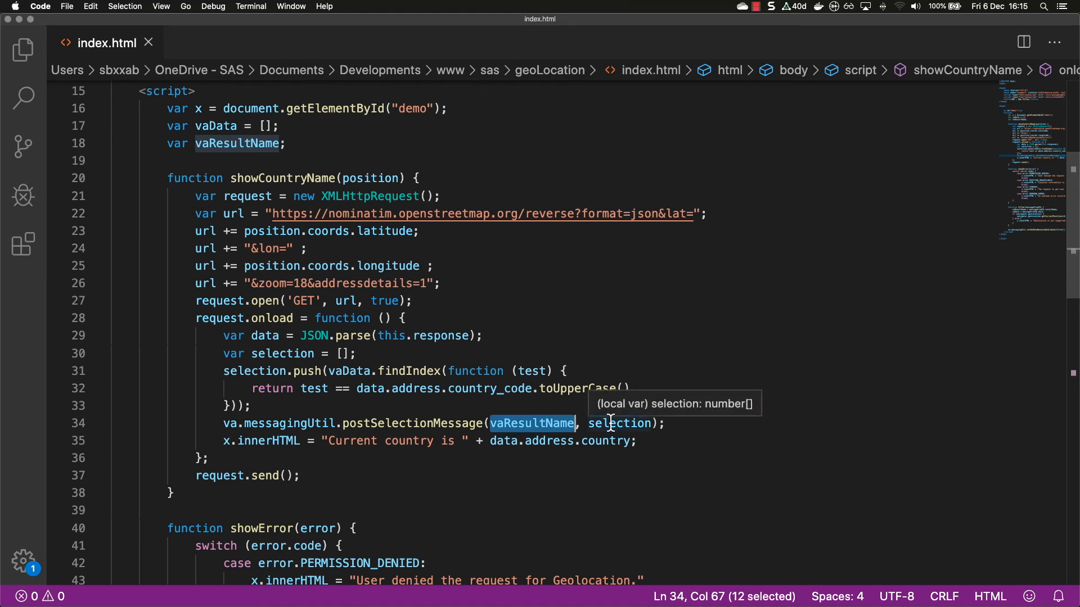
pyautogui.doubleClick(618, 423)
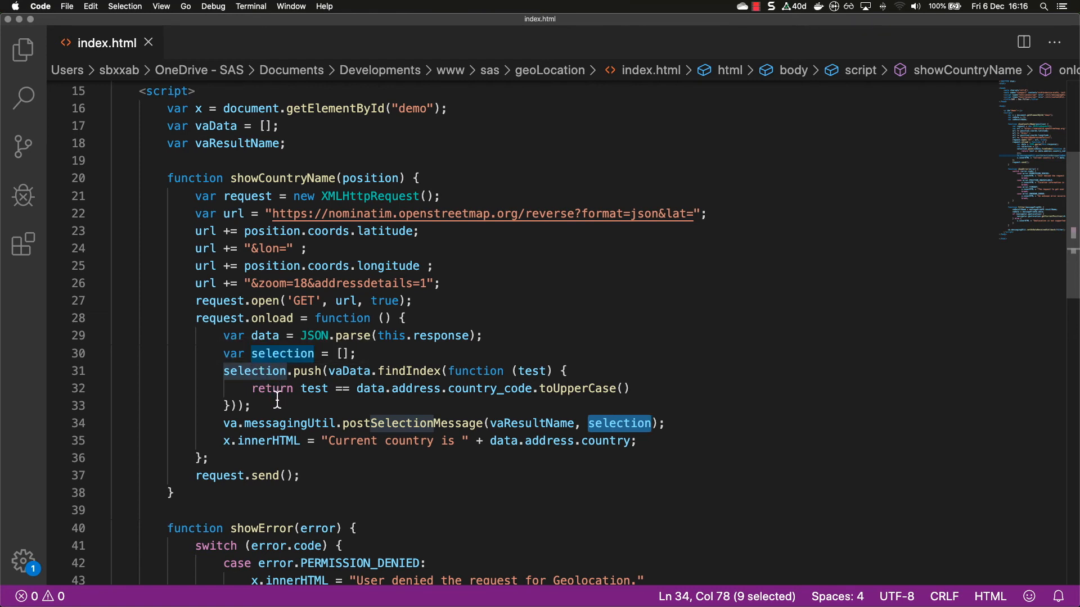
pyautogui.moveTo(226, 441)
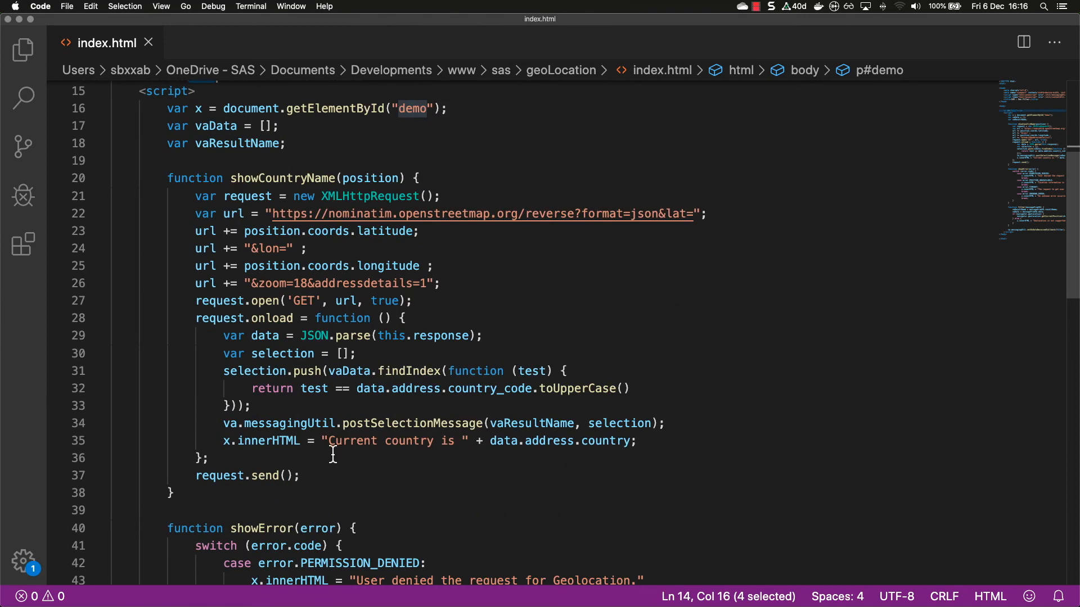
pyautogui.moveTo(330, 441); pyautogui.dragTo(407, 441)
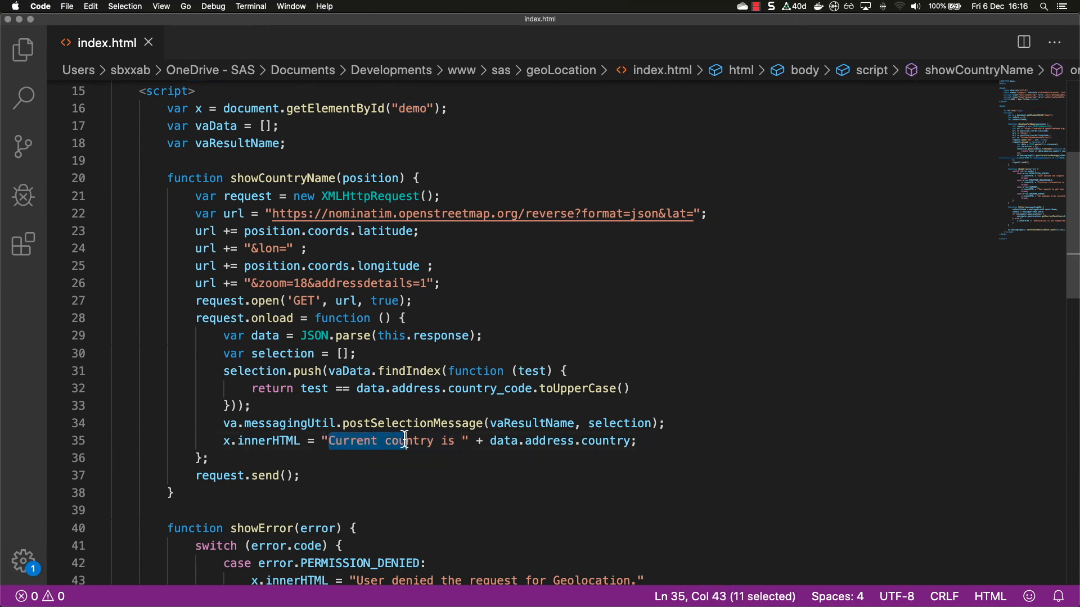
pyautogui.moveTo(405, 441); pyautogui.dragTo(454, 441)
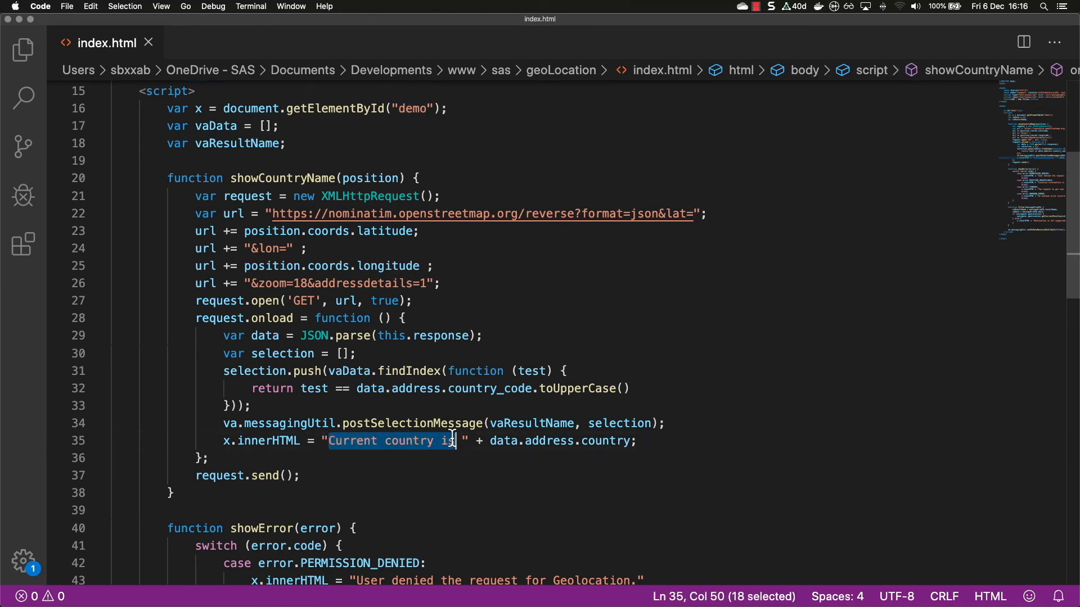
pyautogui.moveTo(495, 441)
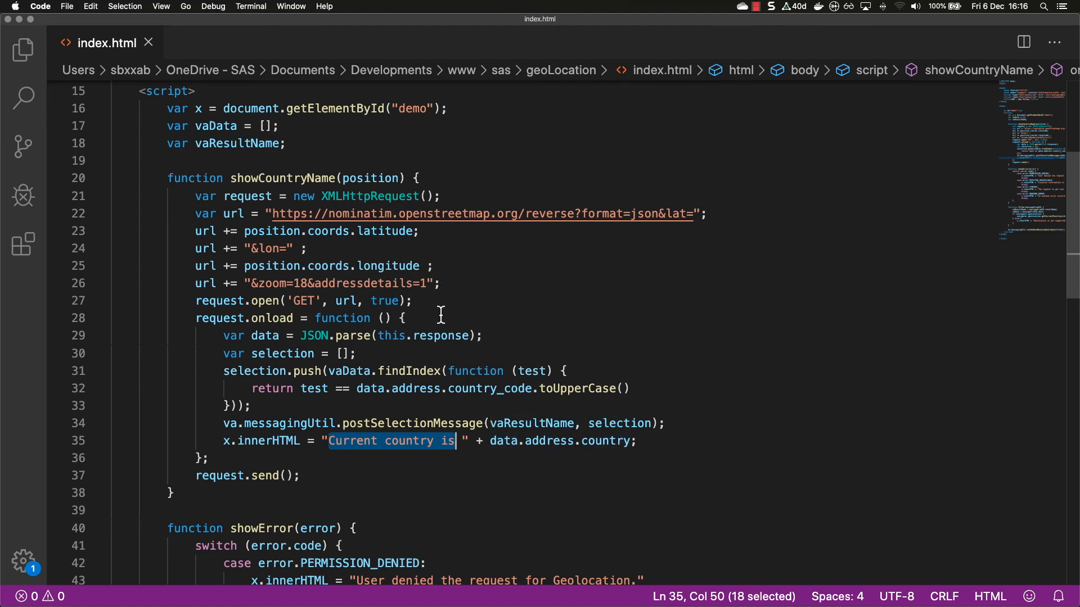
pyautogui.moveTo(428, 335)
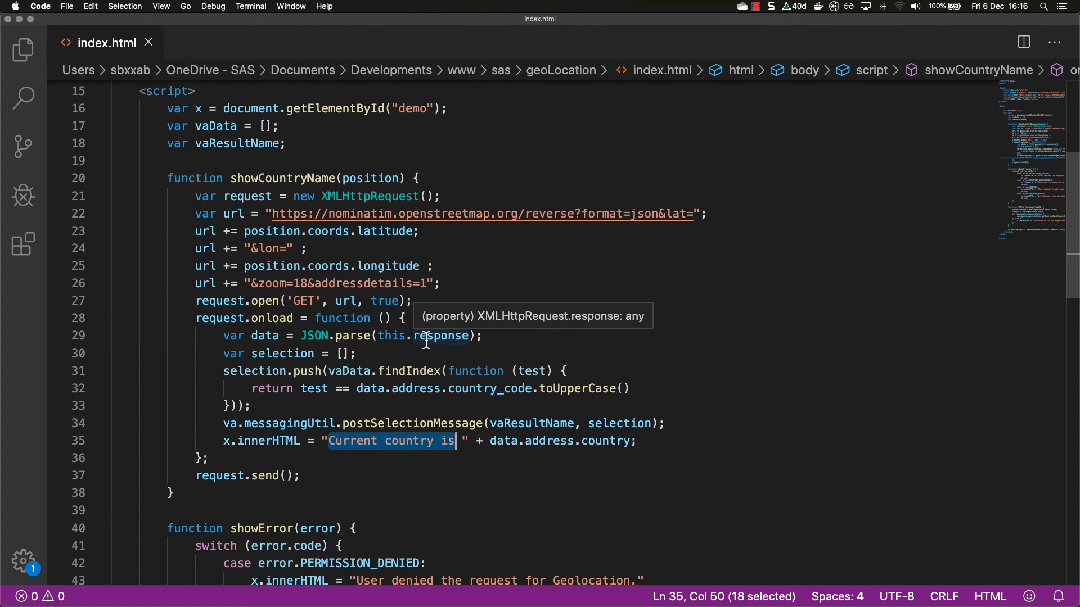
pyautogui.moveTo(459, 283)
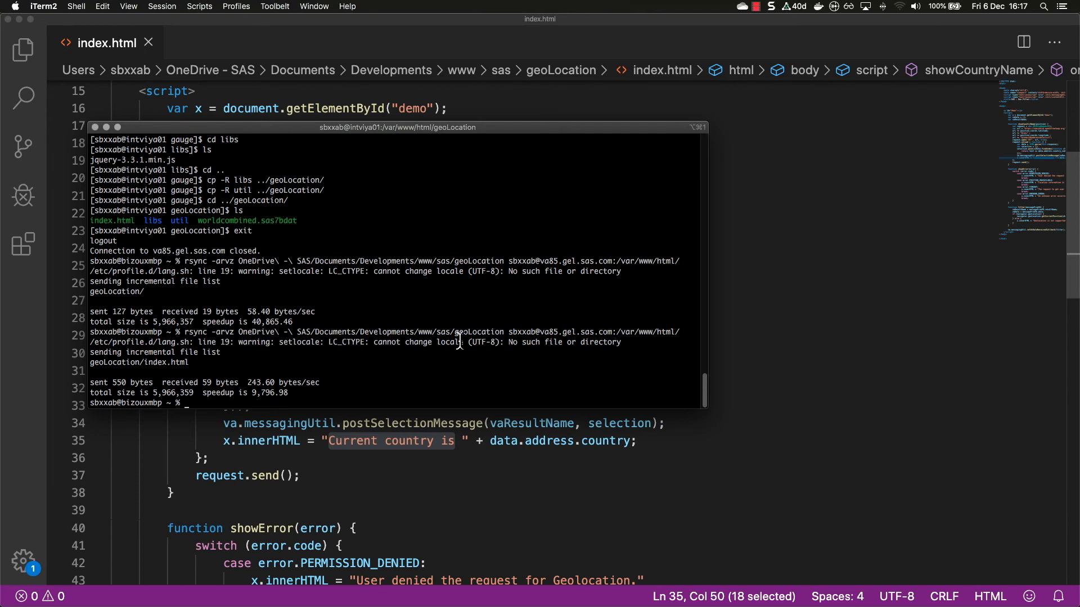
# - Highlight the local geoLocation source path in the rsync command in iTerm2
pyautogui.moveTo(297, 330); pyautogui.dragTo(503, 331)
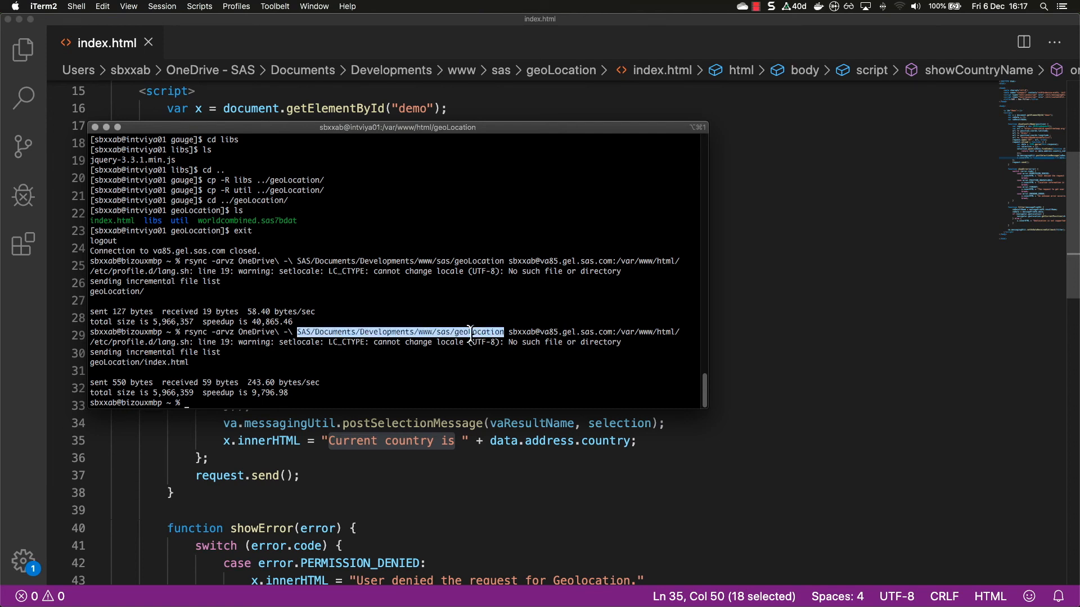
pyautogui.doubleClick(460, 332)
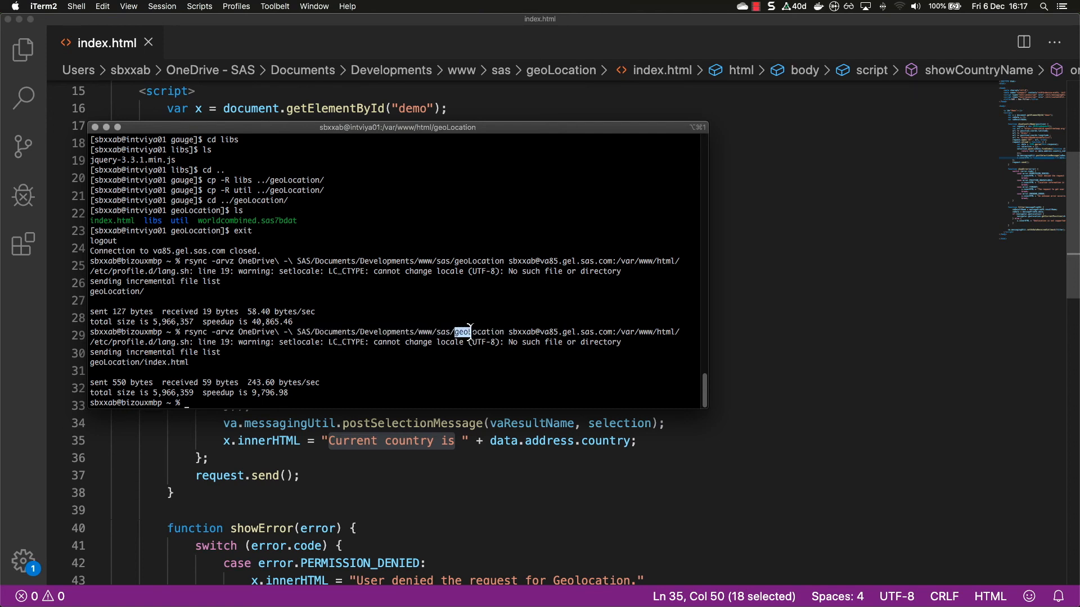